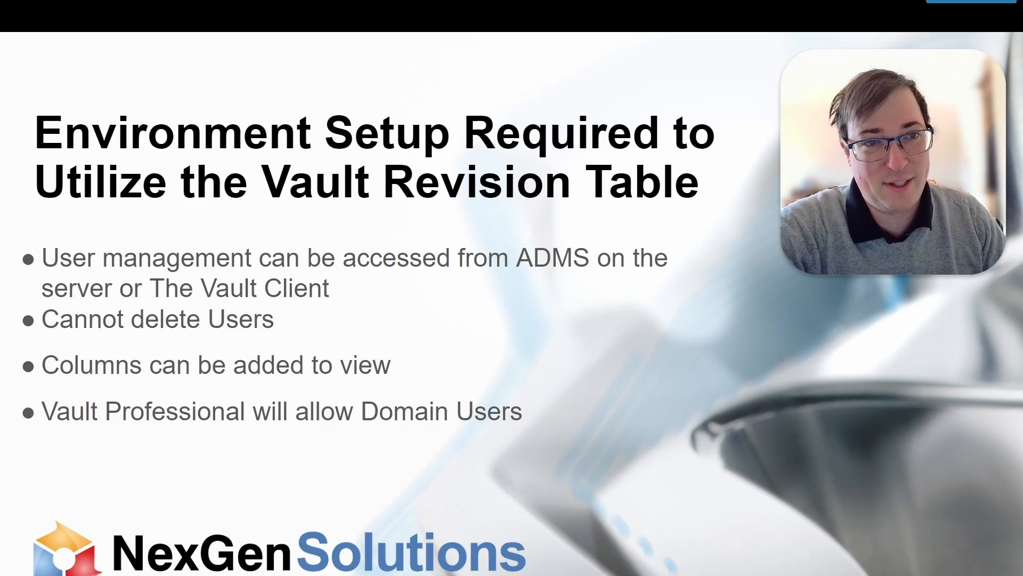
{"action": "mouse_move", "coordinate": [525, 352]}
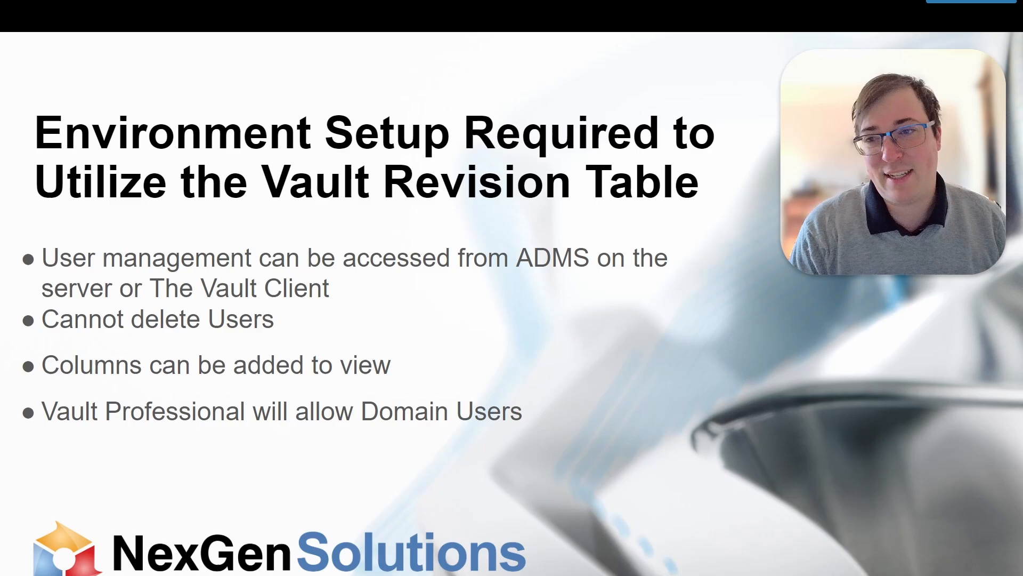
{"action": "mouse_move", "coordinate": [612, 465]}
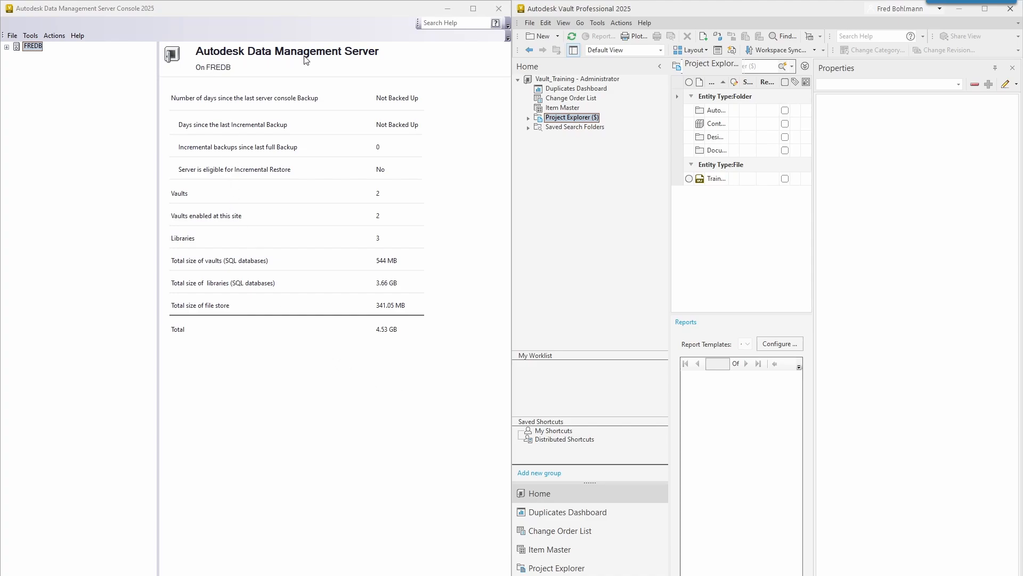
{"action": "mouse_move", "coordinate": [603, 236]}
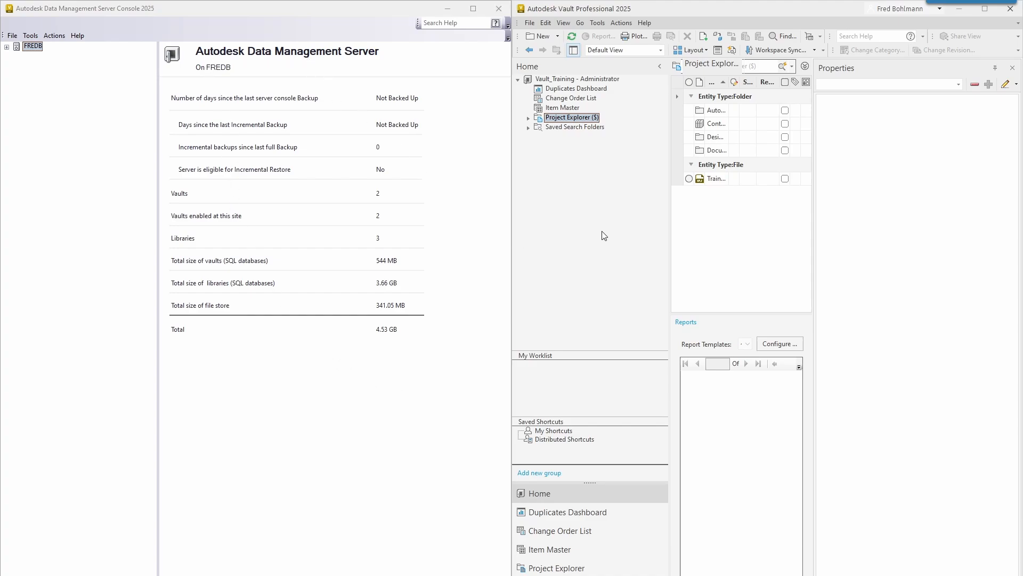
{"action": "mouse_move", "coordinate": [288, 177]}
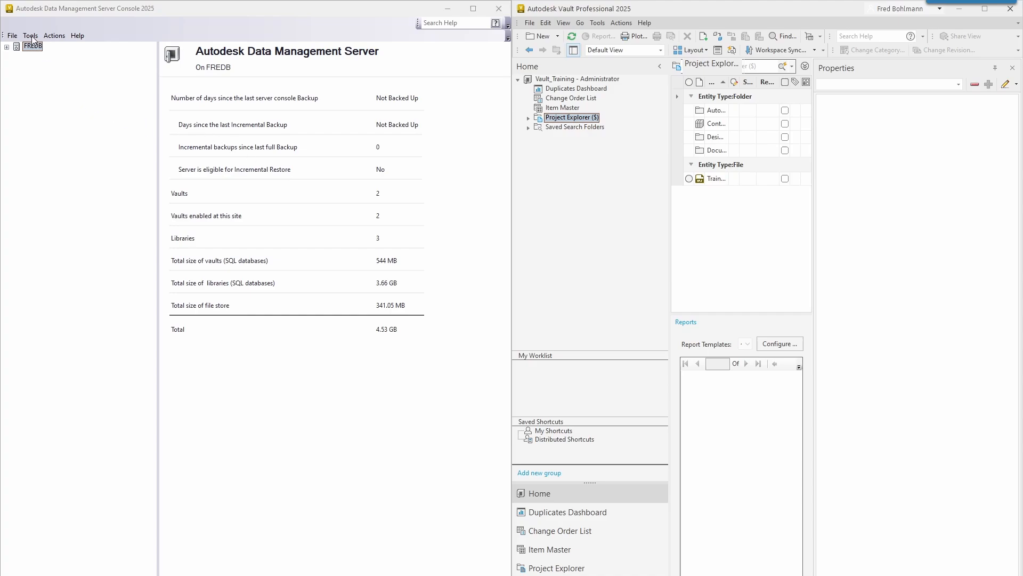
Open the Server Console's Tools menu to reach the administration commands.
{"action": "left_click", "coordinate": [30, 35]}
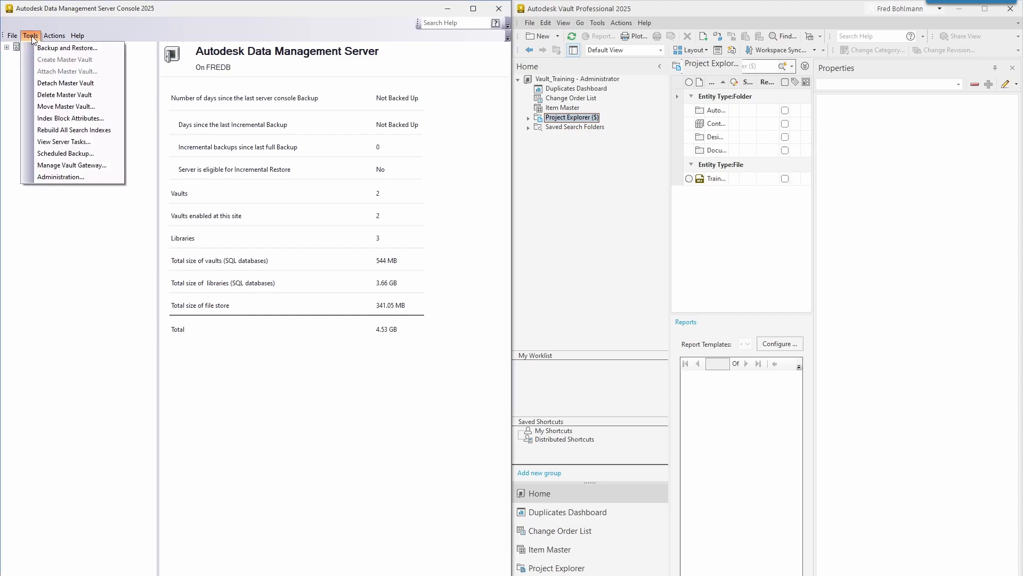
{"action": "mouse_move", "coordinate": [70, 118]}
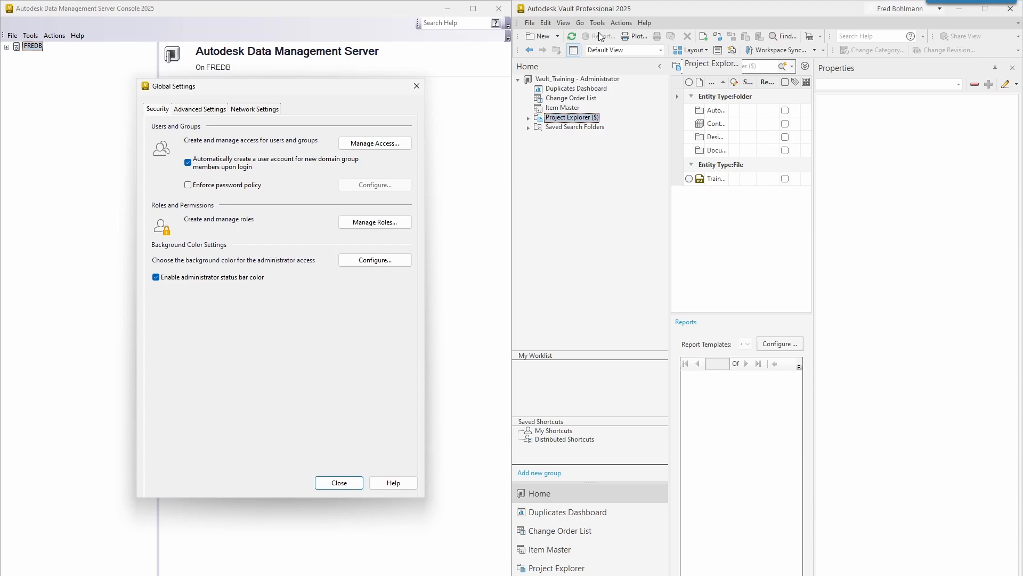
Open the Vault client's Global Settings and toggle Enforce password policy on, then off.
{"action": "left_click", "coordinate": [596, 23]}
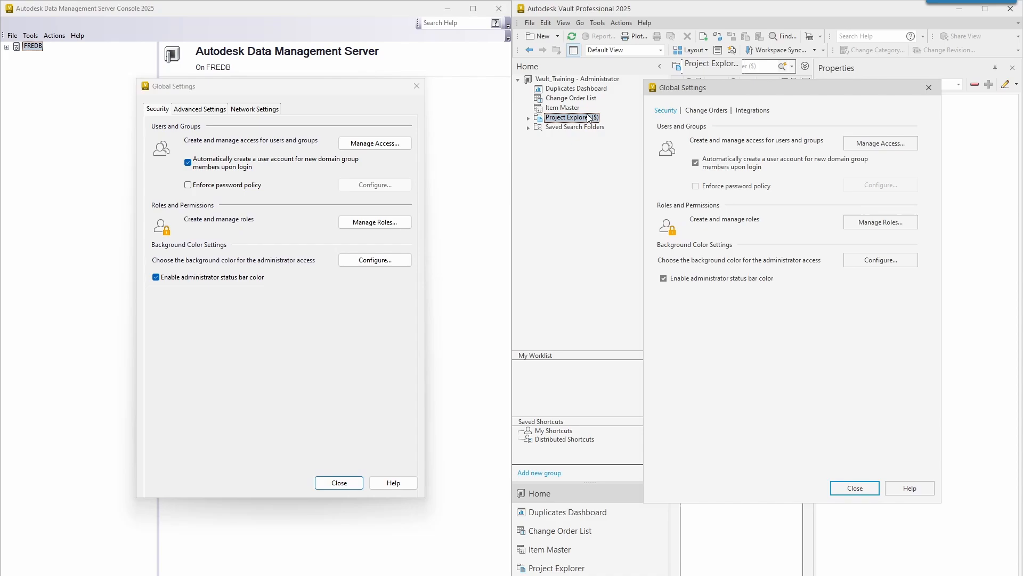
{"action": "mouse_move", "coordinate": [215, 149]}
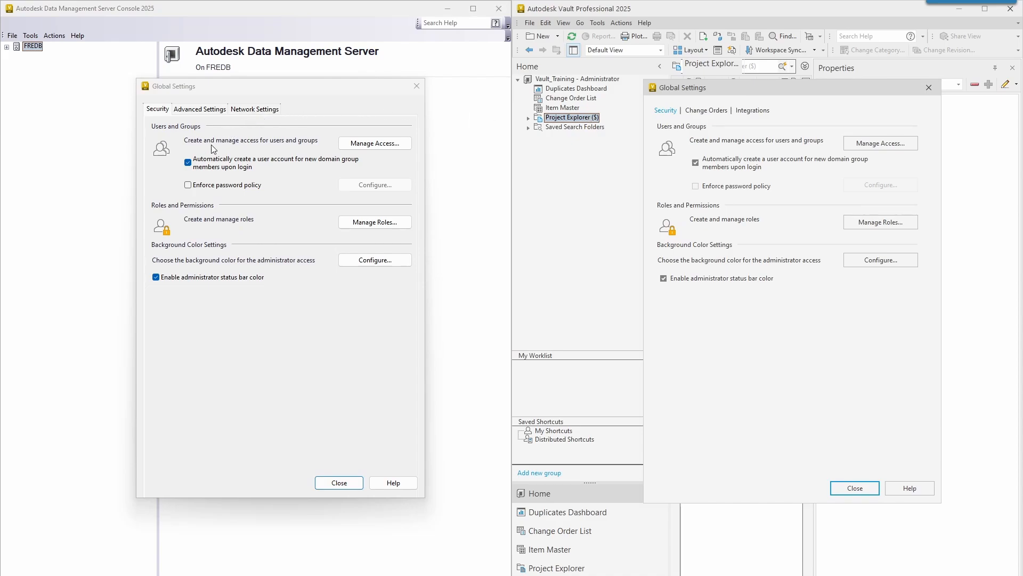
{"action": "mouse_move", "coordinate": [683, 184]}
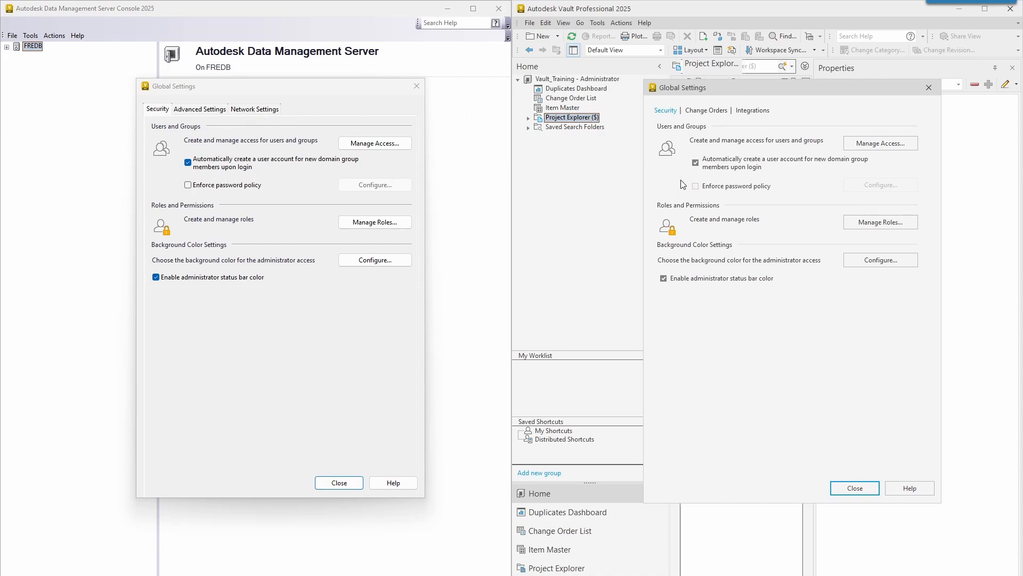
{"action": "mouse_move", "coordinate": [167, 187]}
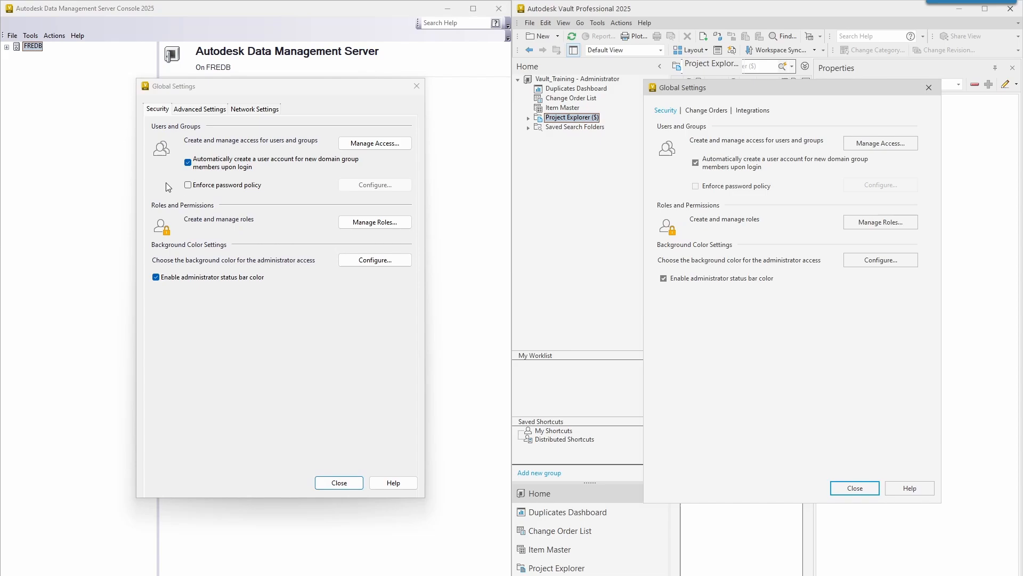
{"action": "mouse_move", "coordinate": [218, 167]}
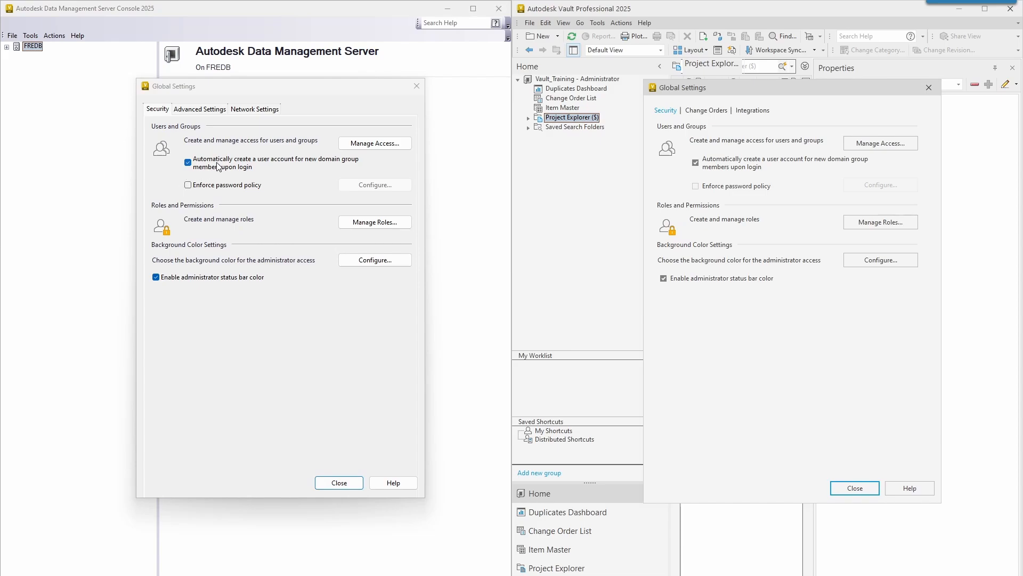
{"action": "mouse_move", "coordinate": [265, 177]}
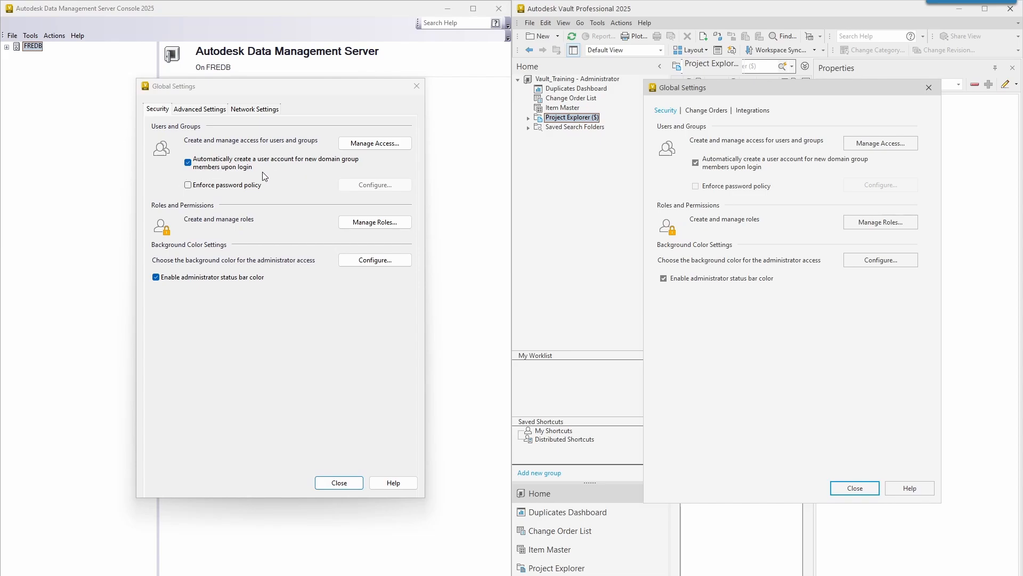
{"action": "mouse_move", "coordinate": [307, 173]}
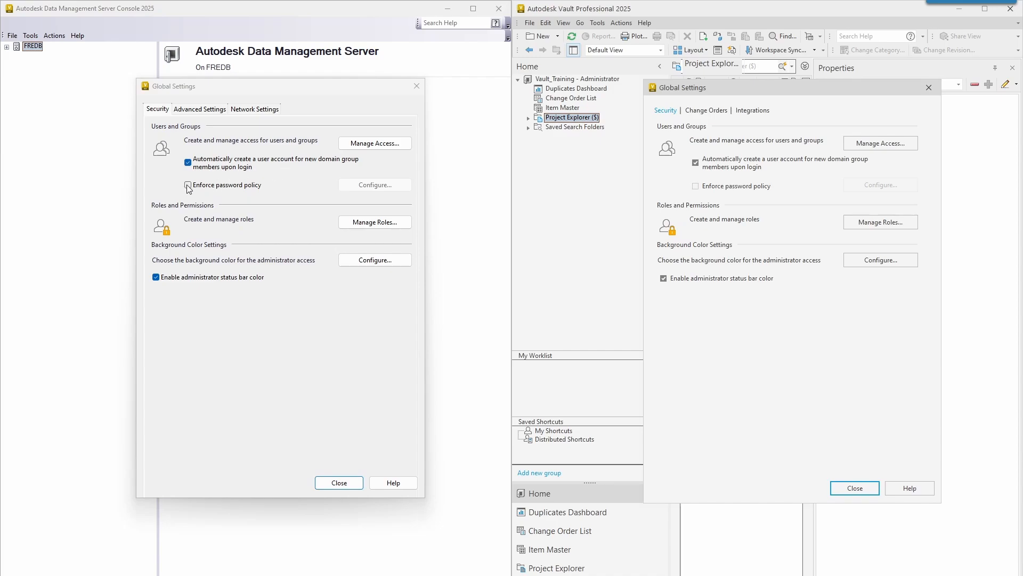
{"action": "left_click", "coordinate": [188, 185]}
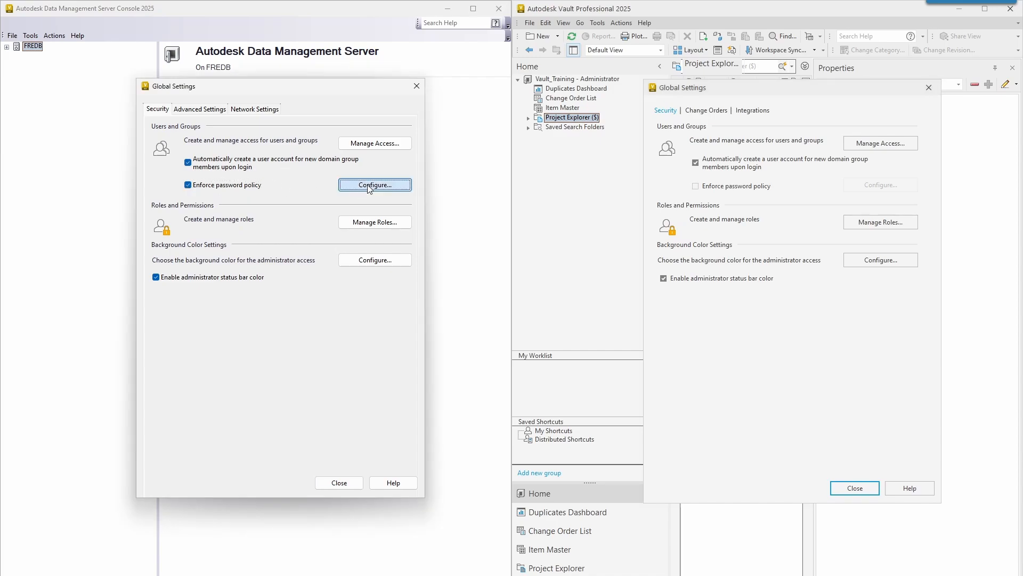
{"action": "left_click", "coordinate": [187, 185]}
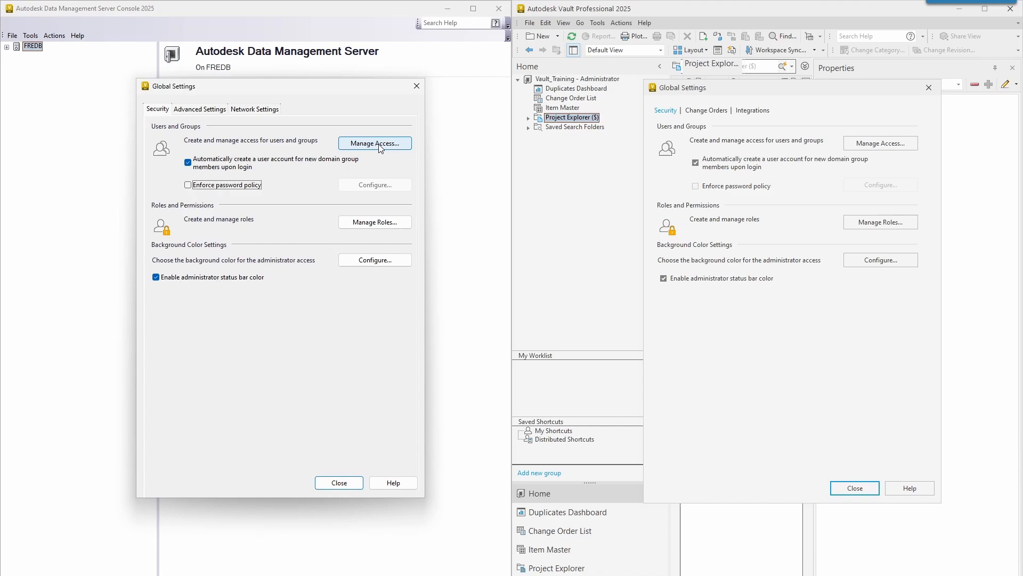
{"action": "mouse_move", "coordinate": [422, 149]}
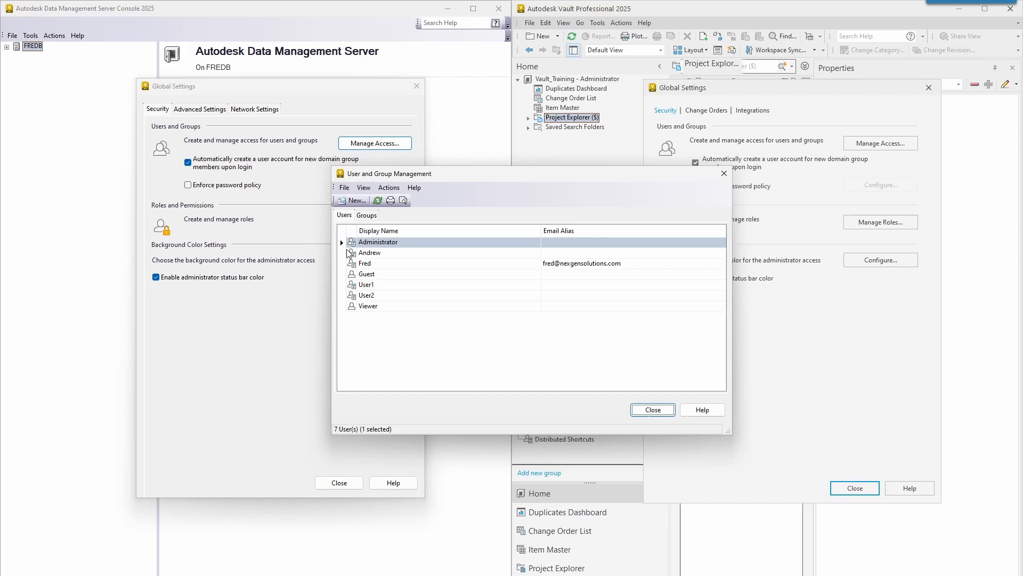
Review the four groups on the Groups tab, then return to the seven-user list.
{"action": "left_click", "coordinate": [366, 214]}
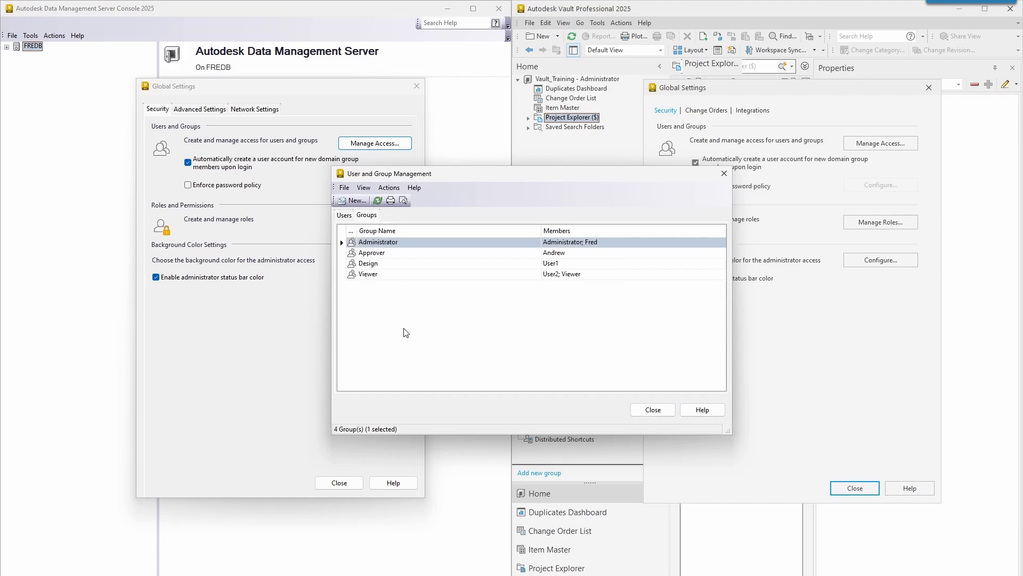
{"action": "mouse_move", "coordinate": [400, 320]}
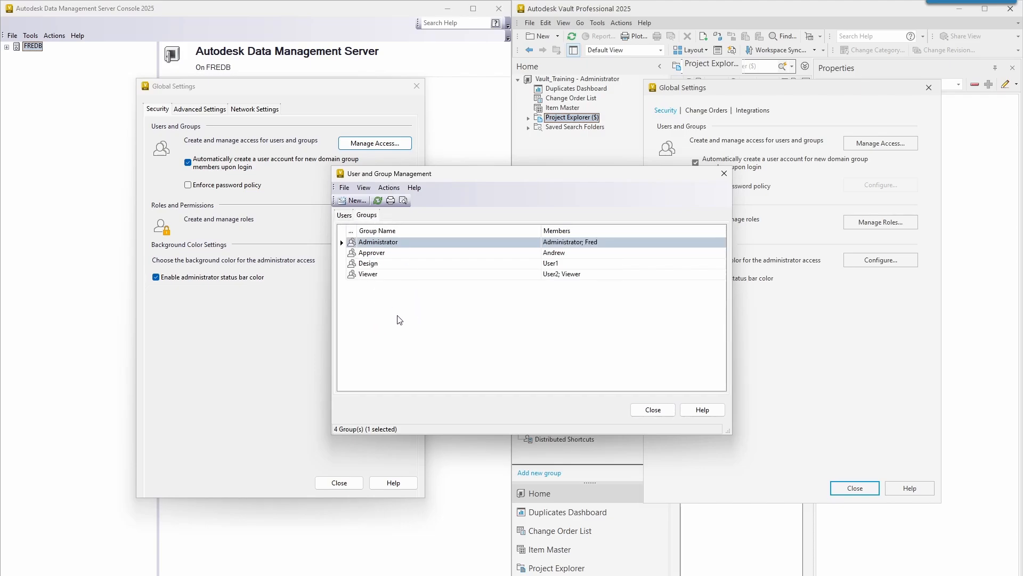
{"action": "mouse_move", "coordinate": [348, 257]}
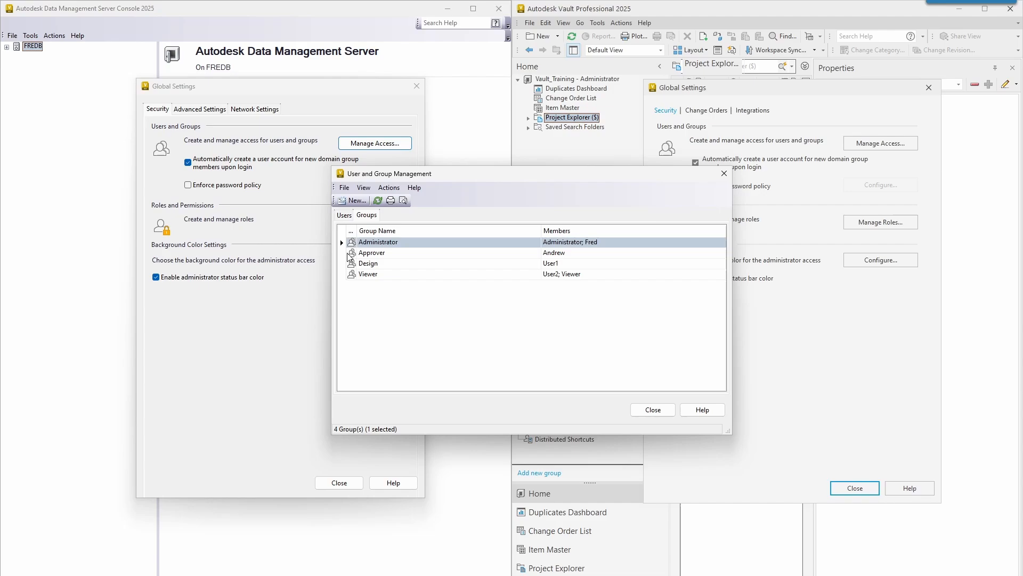
{"action": "mouse_move", "coordinate": [366, 258]}
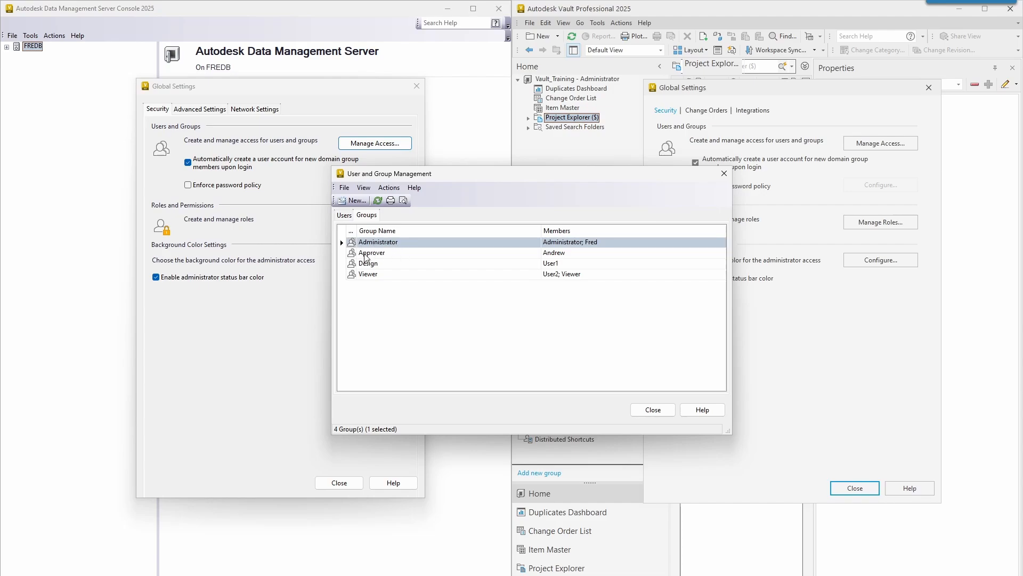
{"action": "mouse_move", "coordinate": [361, 287]}
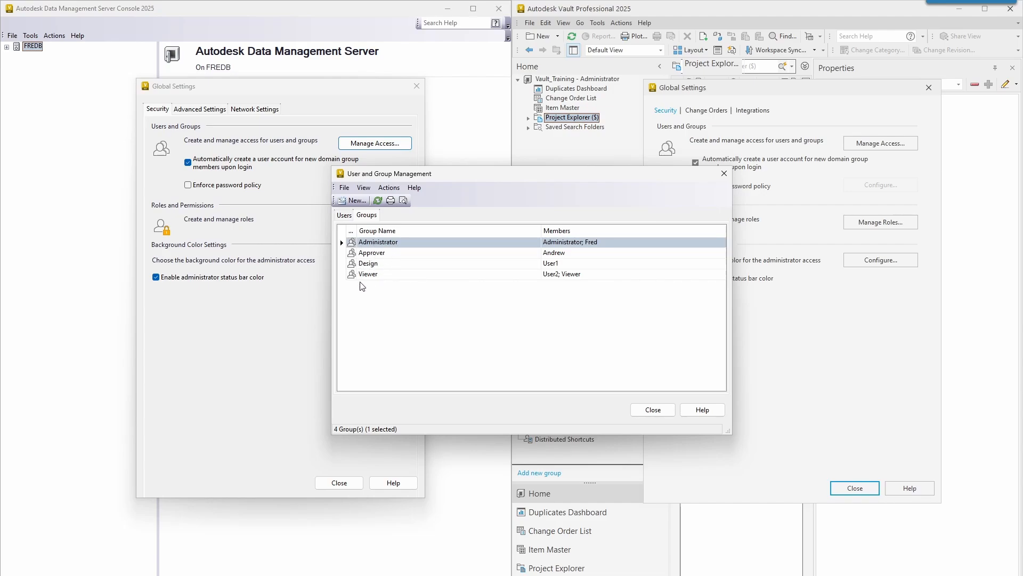
{"action": "mouse_move", "coordinate": [381, 322]}
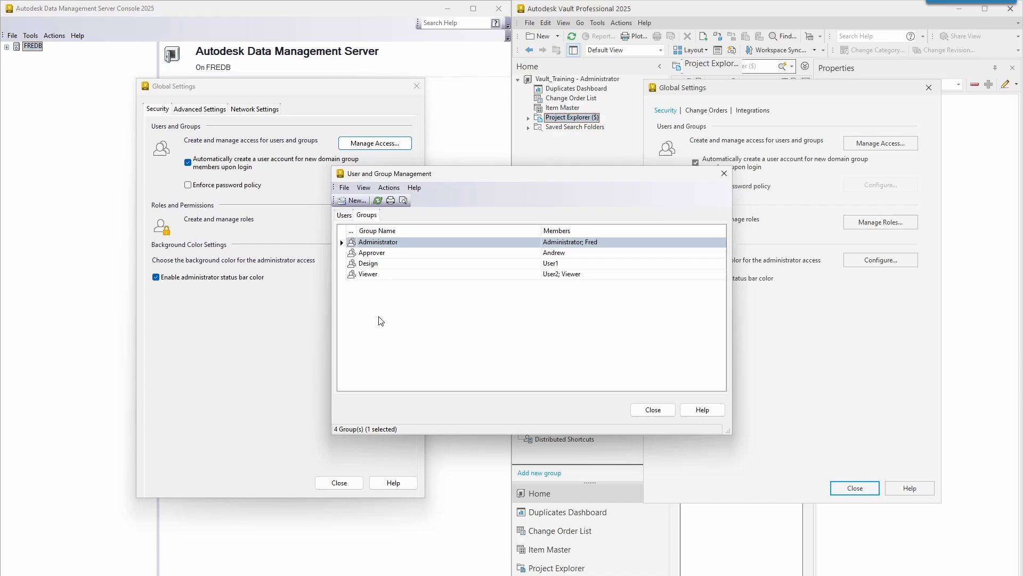
{"action": "mouse_move", "coordinate": [422, 306]}
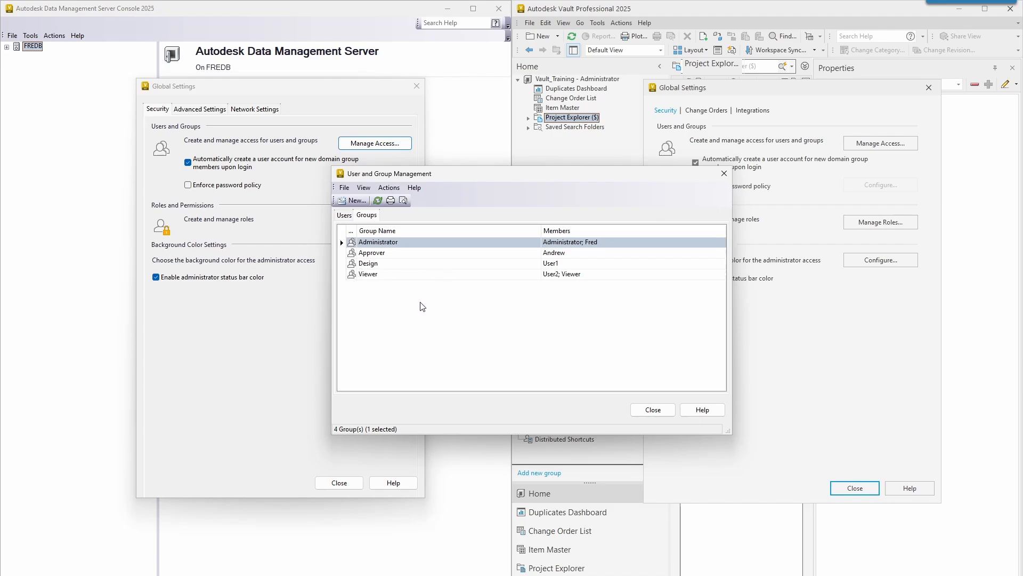
{"action": "mouse_move", "coordinate": [428, 300]}
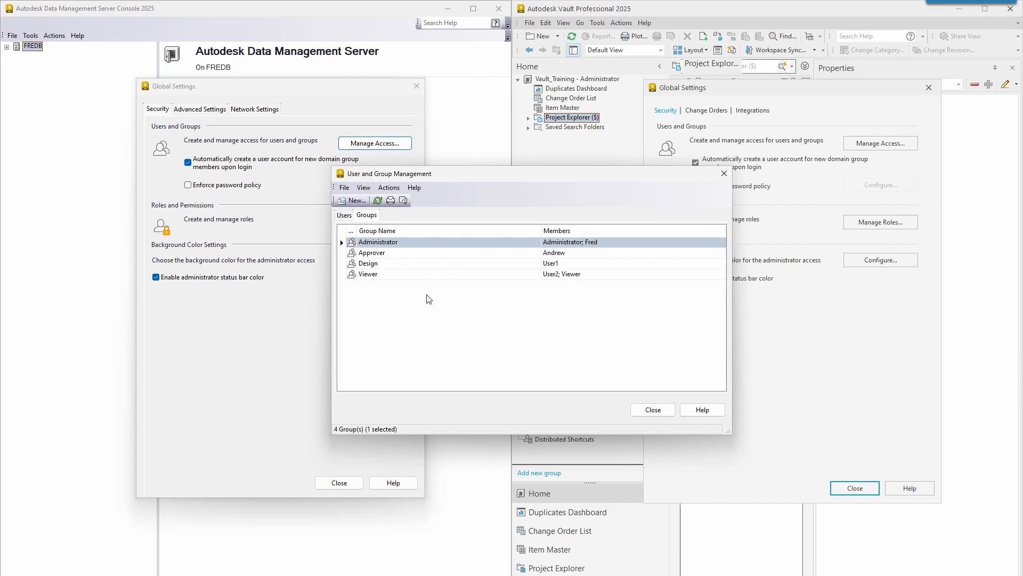
{"action": "left_click", "coordinate": [343, 215]}
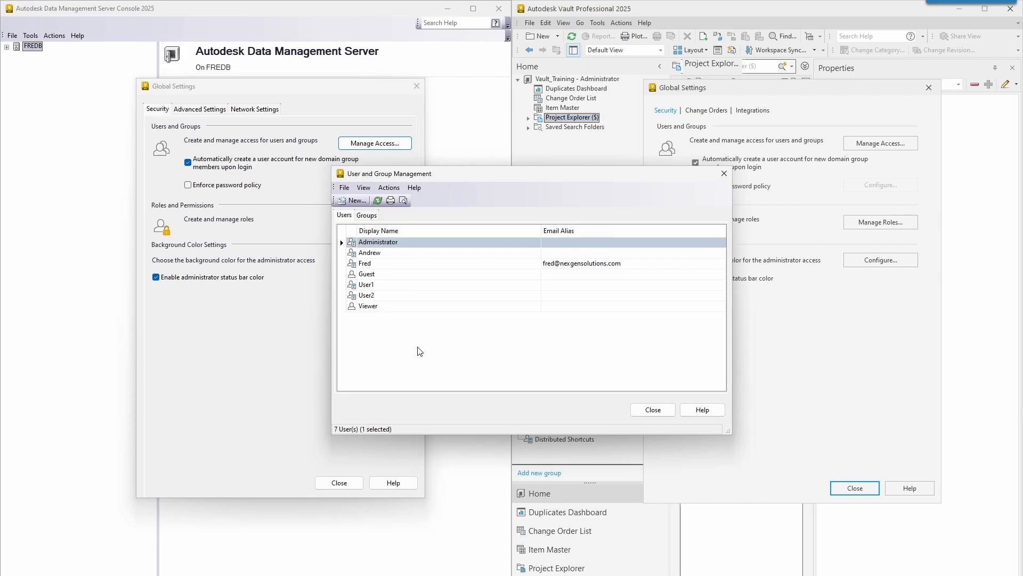
{"action": "mouse_move", "coordinate": [486, 237]}
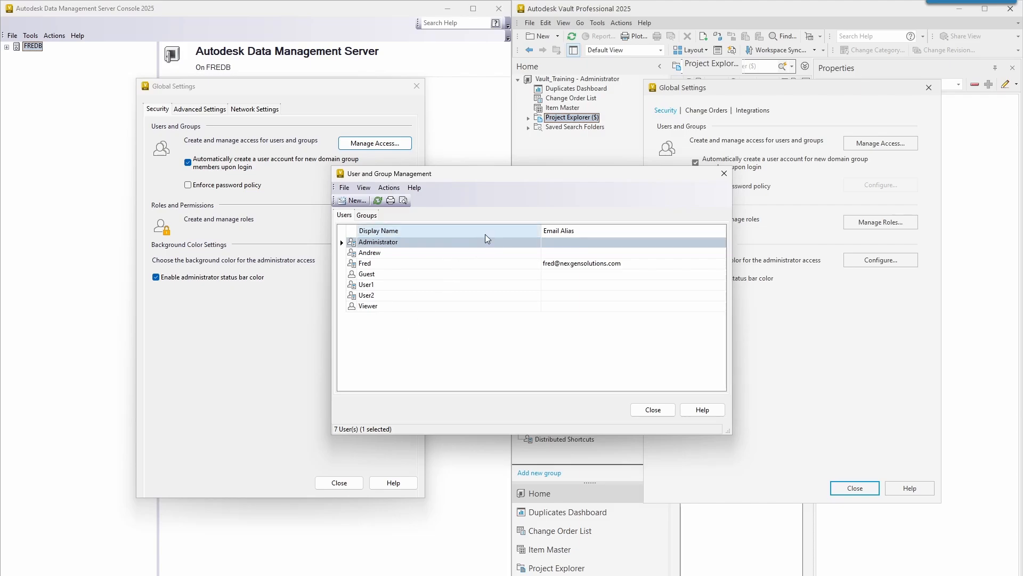
Create a new user profile with the display name 'New User'.
{"action": "left_click", "coordinate": [351, 201]}
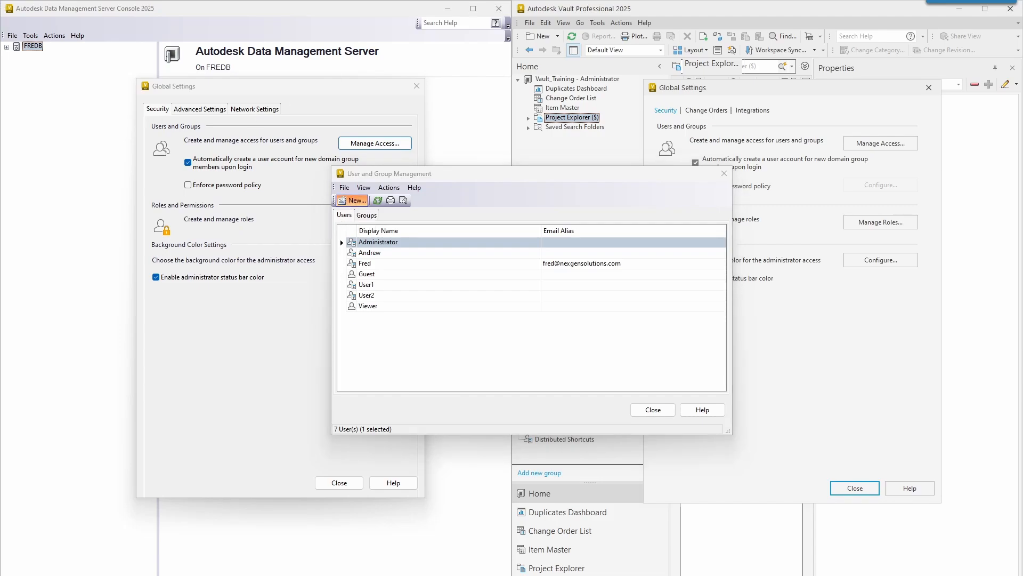
{"action": "left_click", "coordinate": [352, 200]}
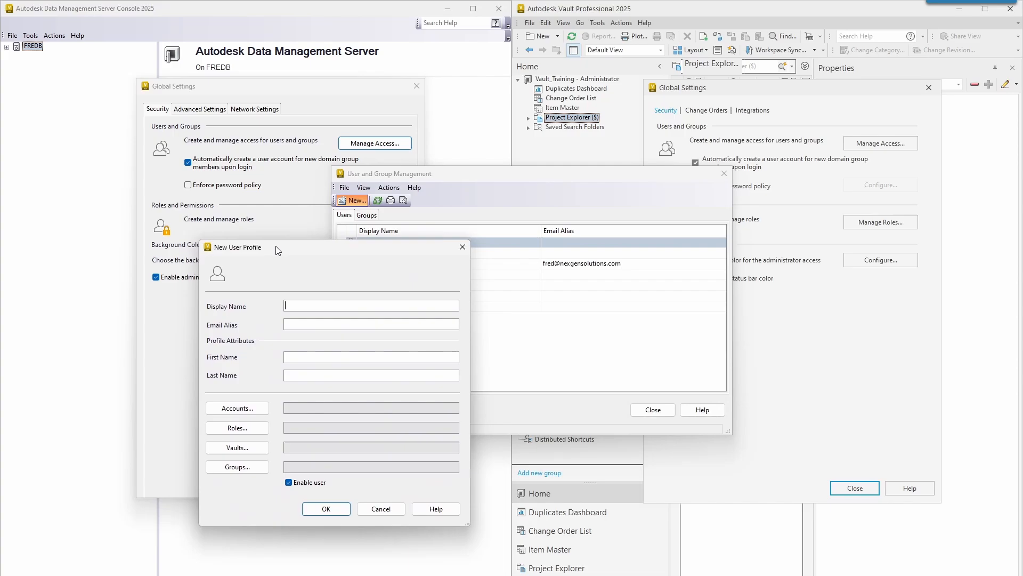
{"action": "mouse_move", "coordinate": [243, 378]}
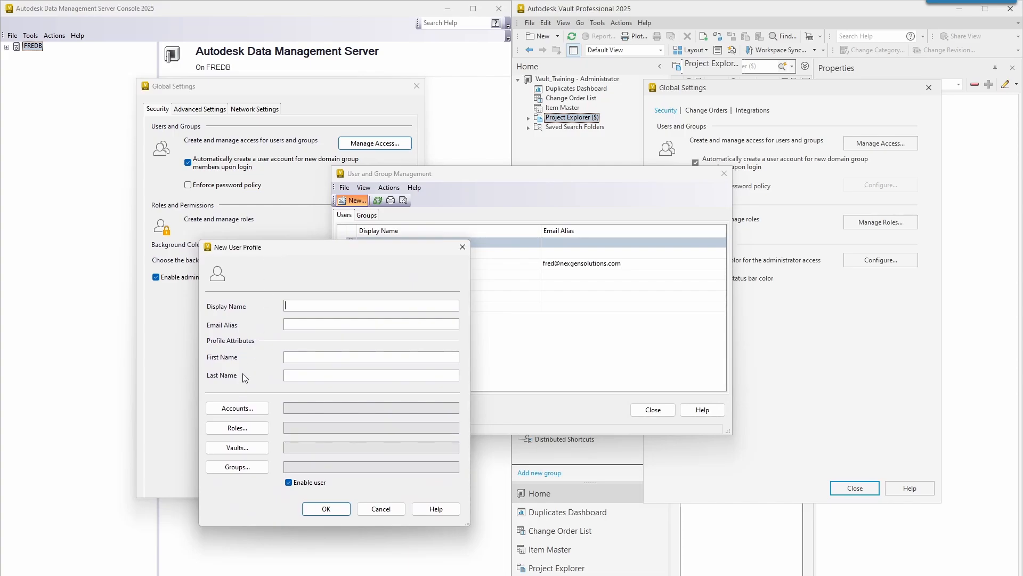
{"action": "type", "text": "Ne"}
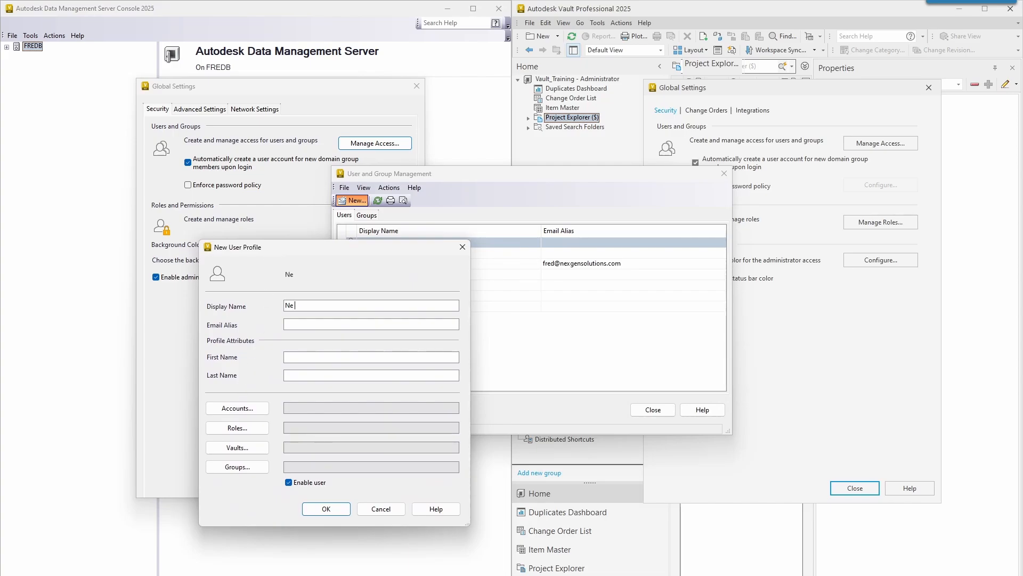
{"action": "type", "text": "w User"}
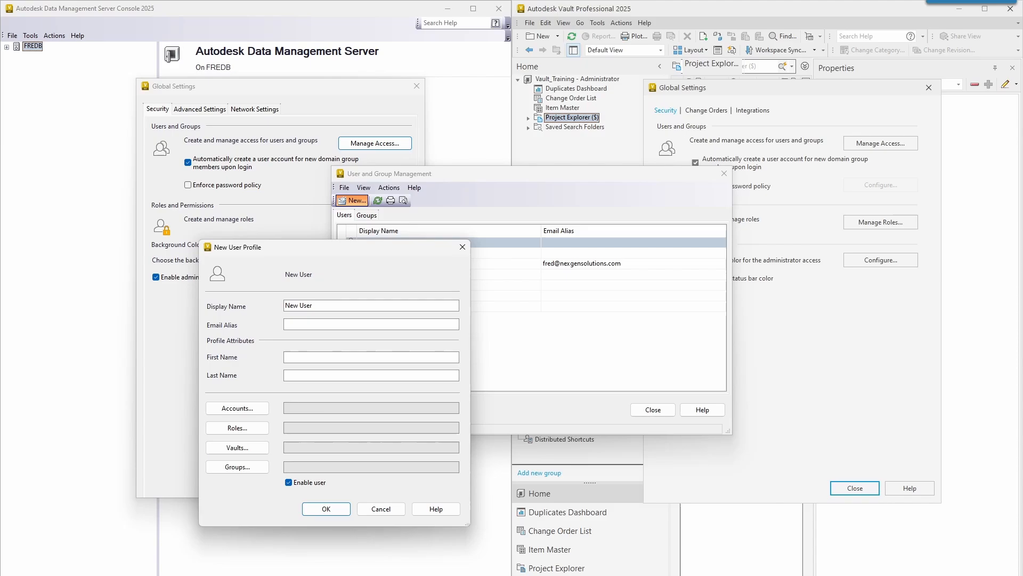
{"action": "mouse_move", "coordinate": [272, 421]}
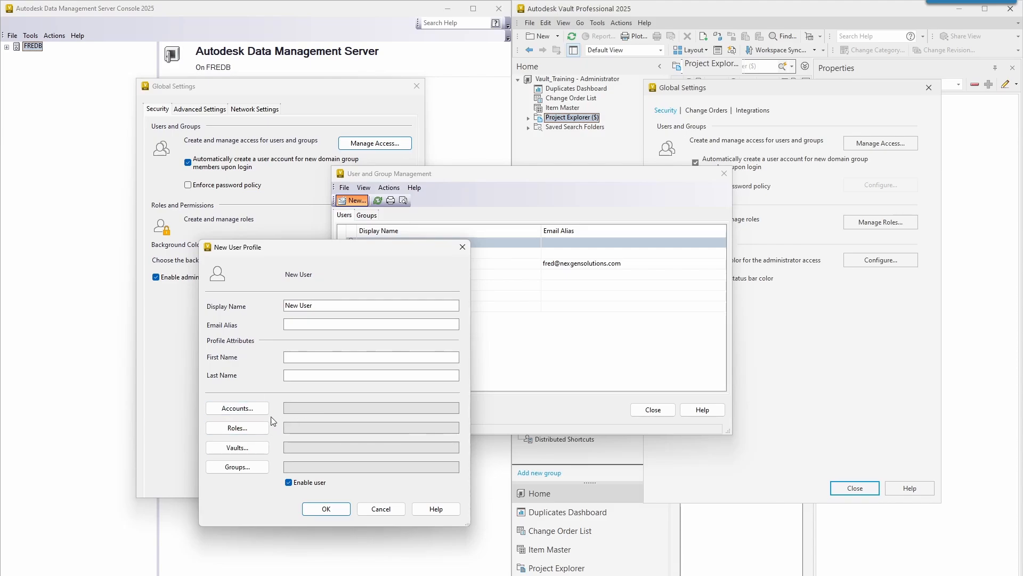
Switch New User's sign-in account from Autodesk ID to a Vault Account.
{"action": "left_click", "coordinate": [237, 407]}
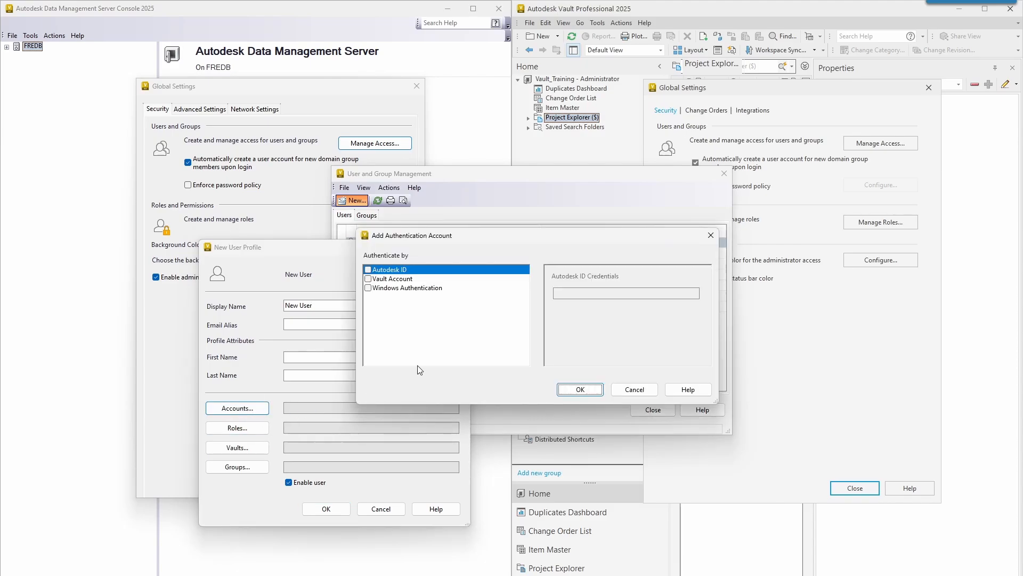
{"action": "mouse_move", "coordinate": [421, 322]}
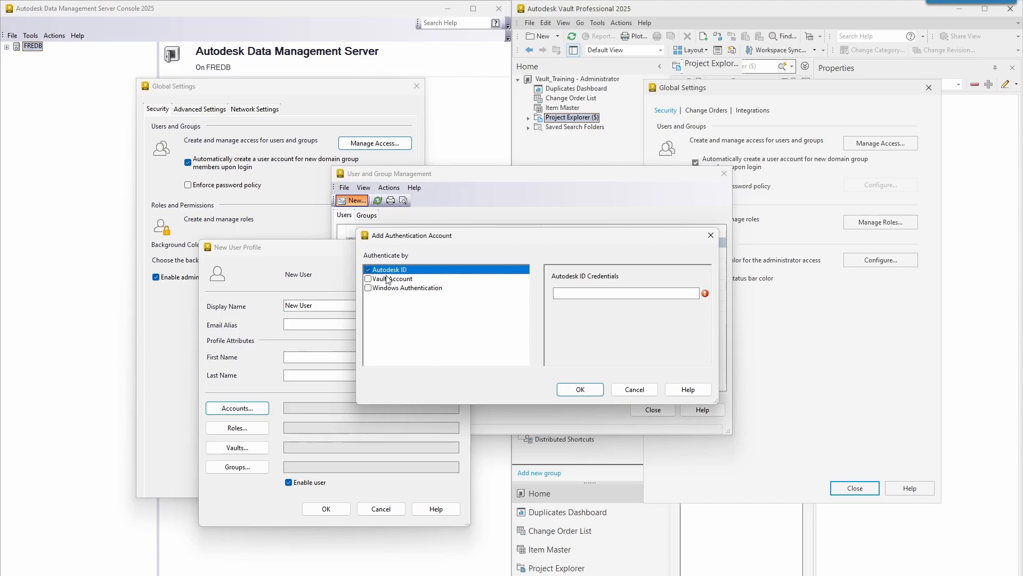
{"action": "mouse_move", "coordinate": [508, 301]}
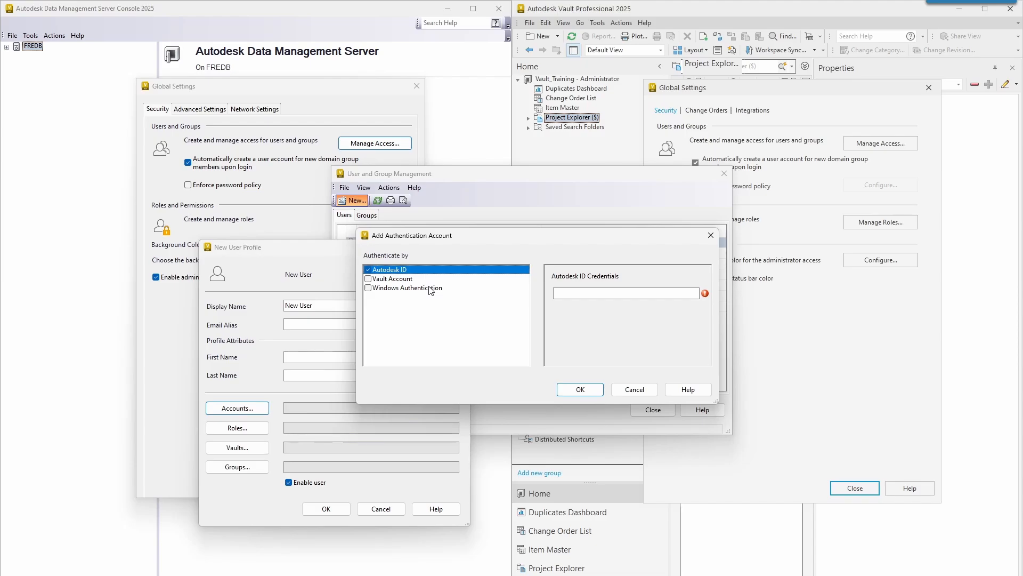
{"action": "mouse_move", "coordinate": [441, 281]}
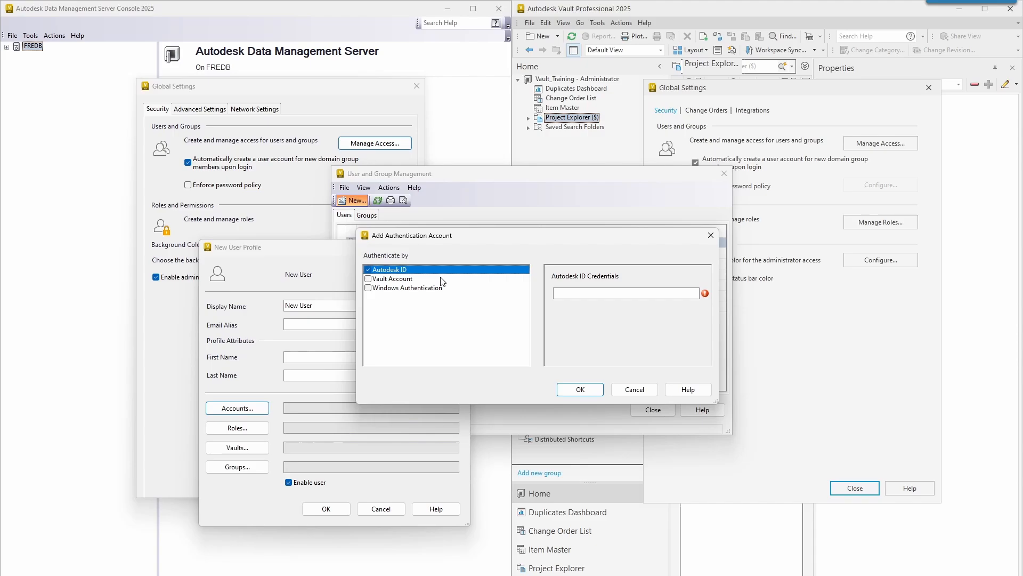
{"action": "mouse_move", "coordinate": [431, 282]}
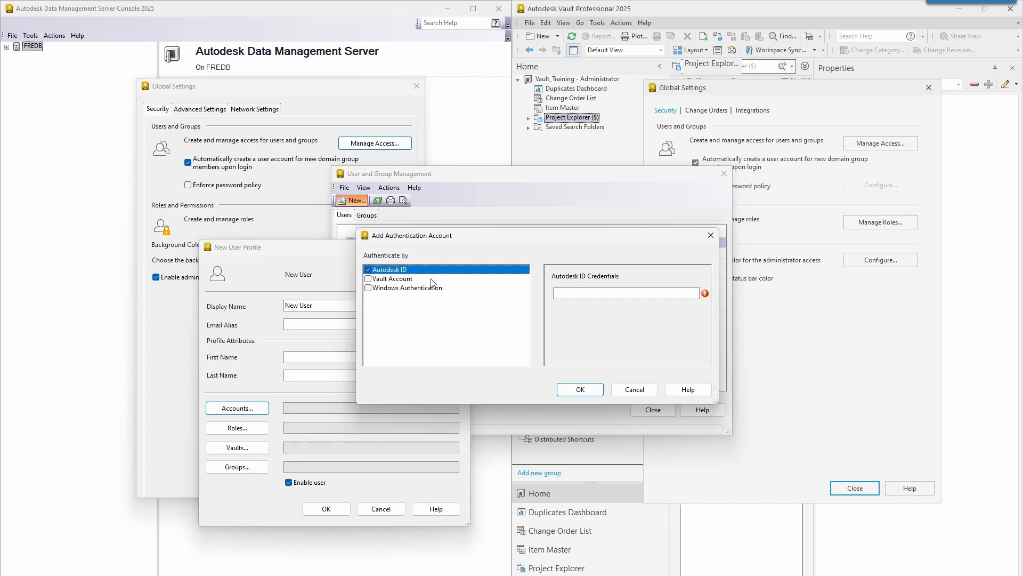
{"action": "mouse_move", "coordinate": [392, 266]}
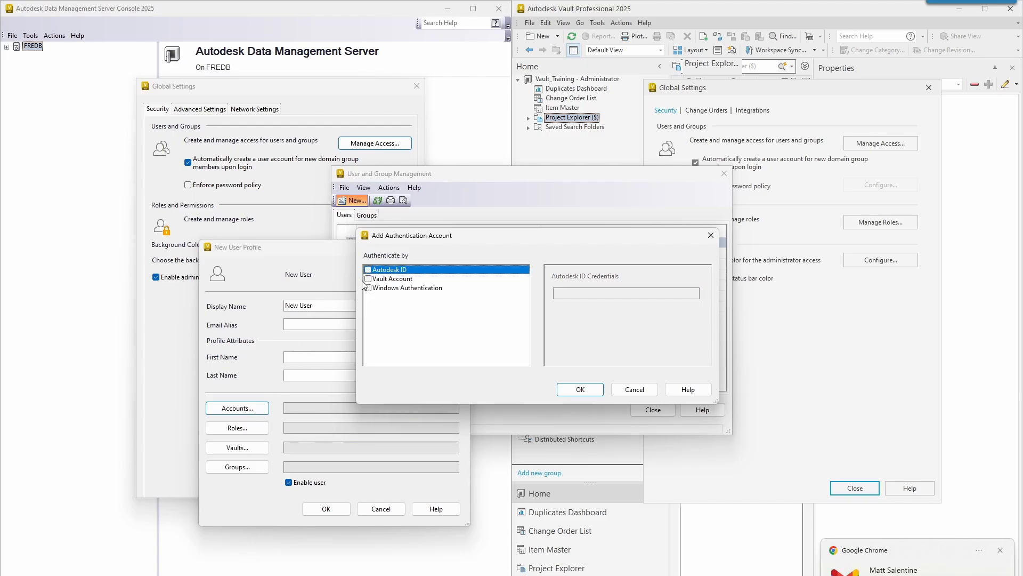
{"action": "left_click", "coordinate": [393, 279]}
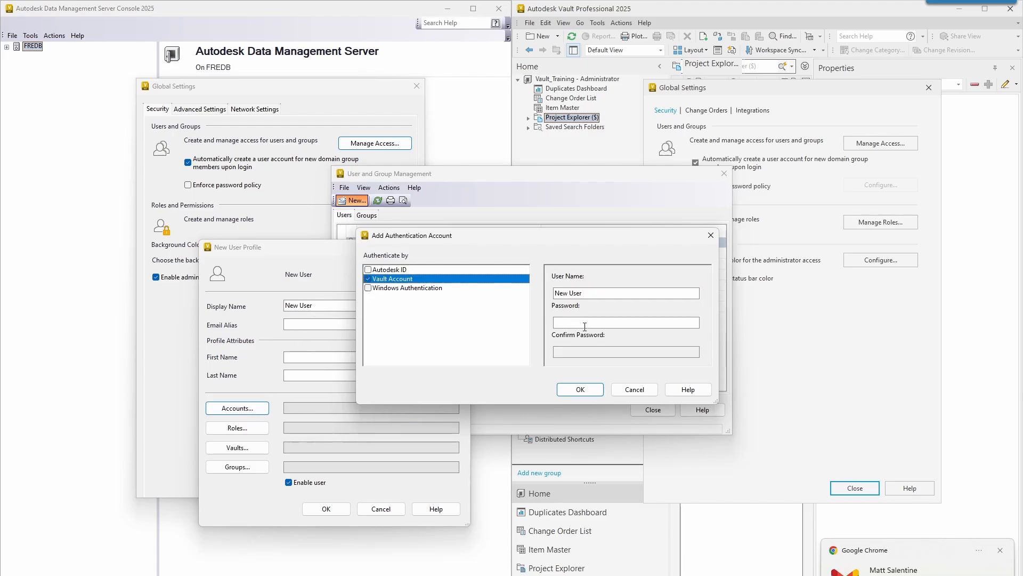
{"action": "left_click", "coordinate": [578, 389]}
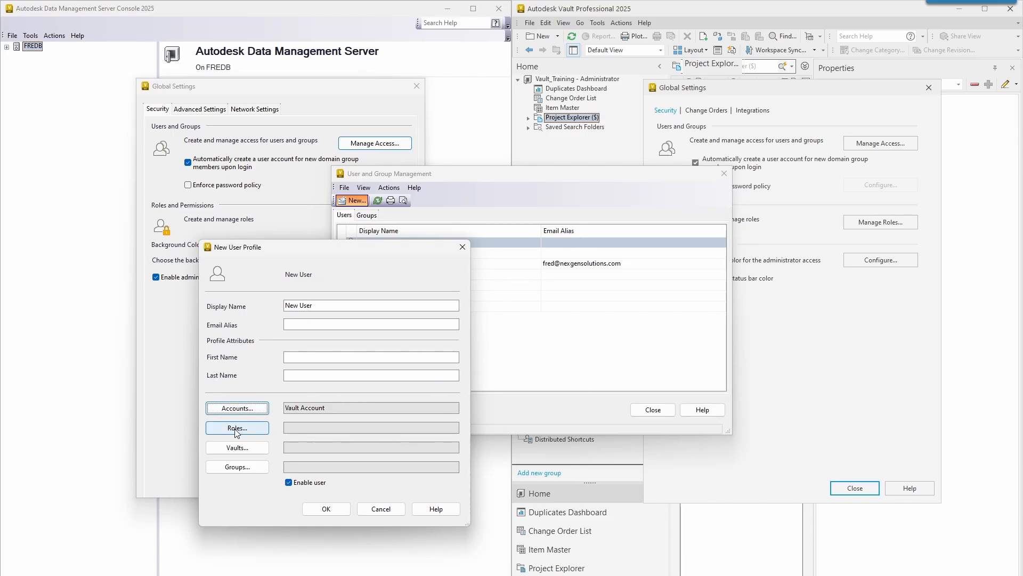
Add New User to Design, grant Testing and Vault_Training access, and save the profile.
{"action": "left_click", "coordinate": [236, 466]}
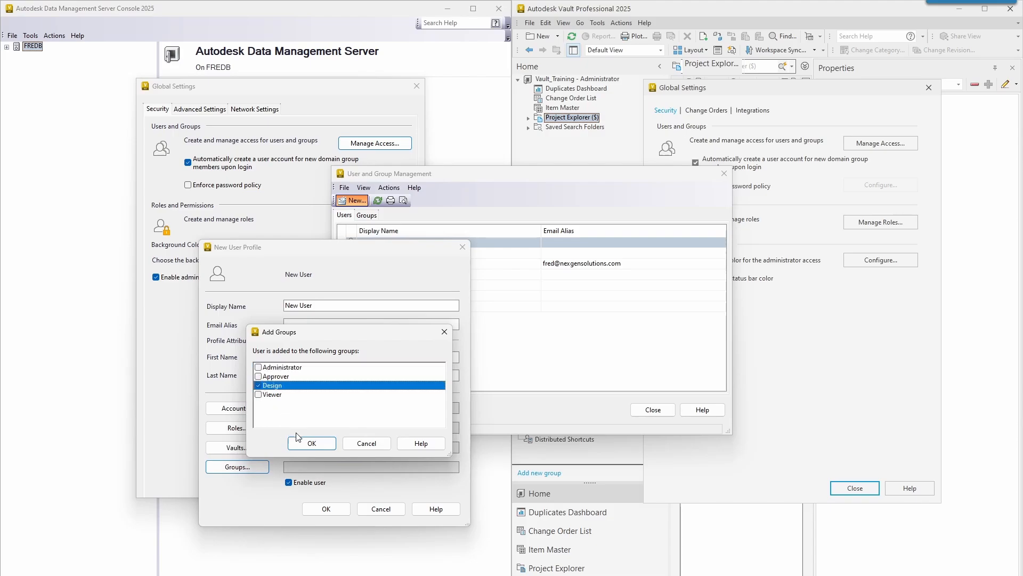
{"action": "left_click", "coordinate": [311, 443]}
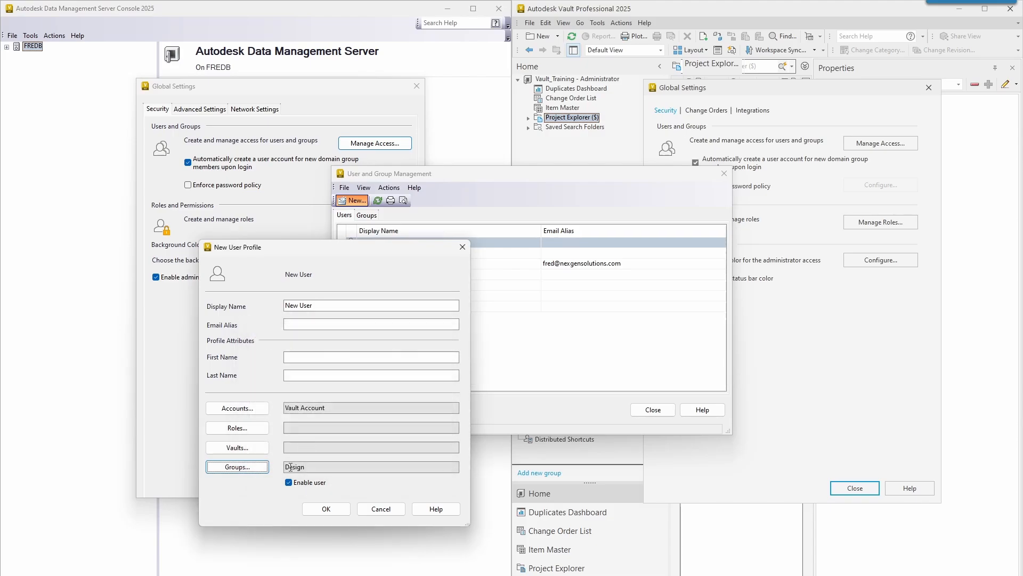
{"action": "left_click", "coordinate": [237, 447]}
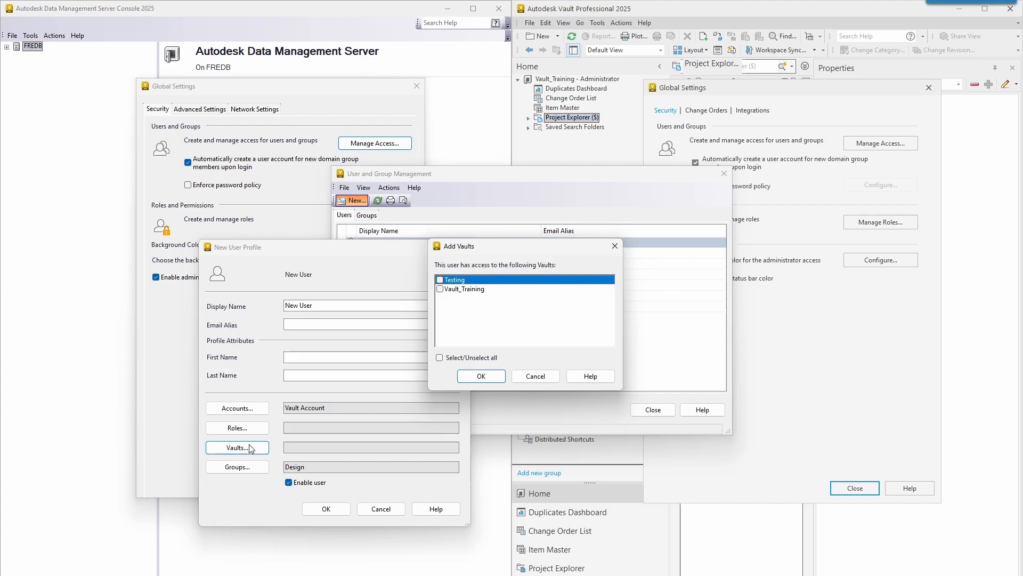
{"action": "mouse_move", "coordinate": [441, 360]}
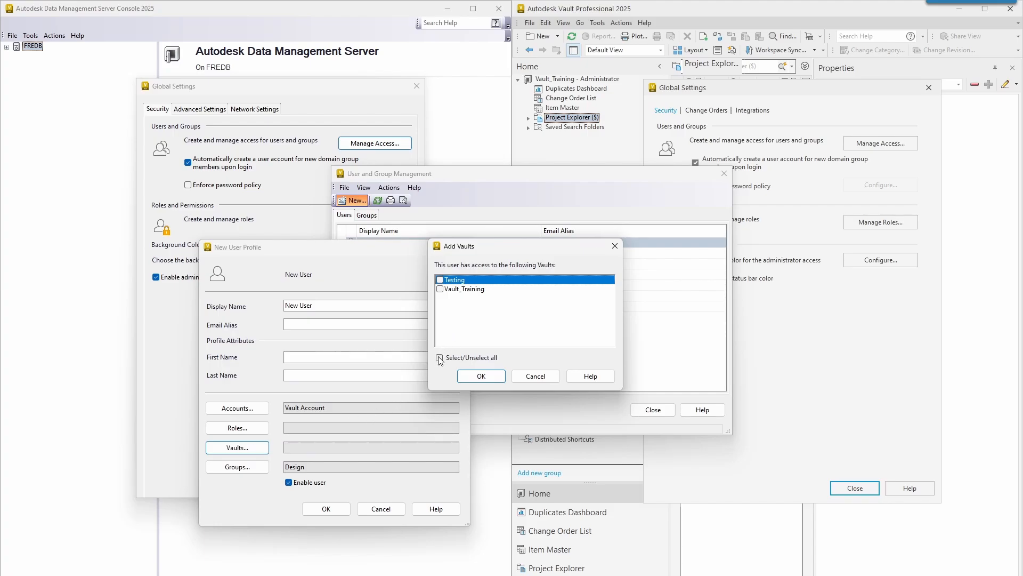
{"action": "left_click", "coordinate": [439, 358]}
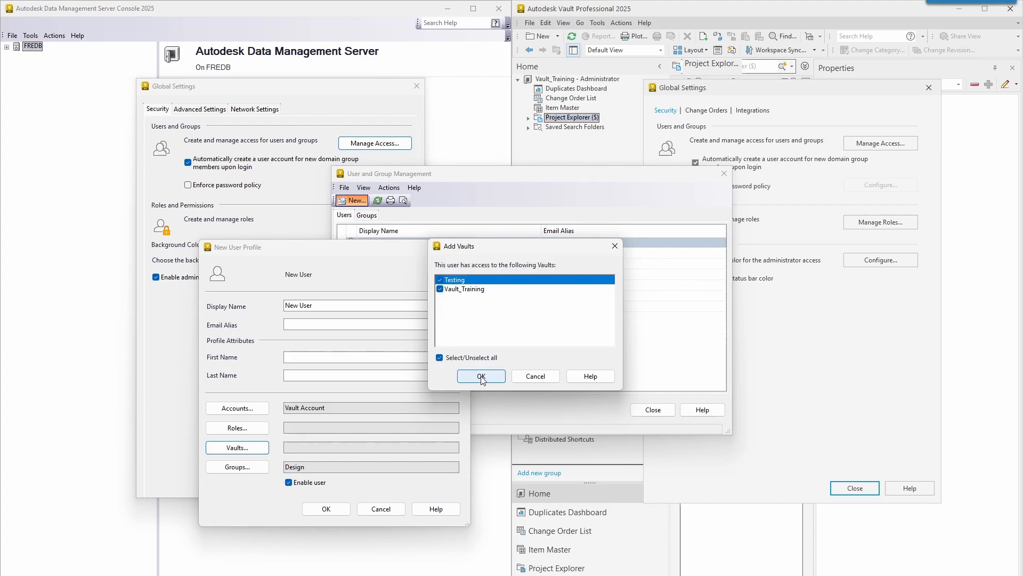
{"action": "left_click", "coordinate": [481, 376]}
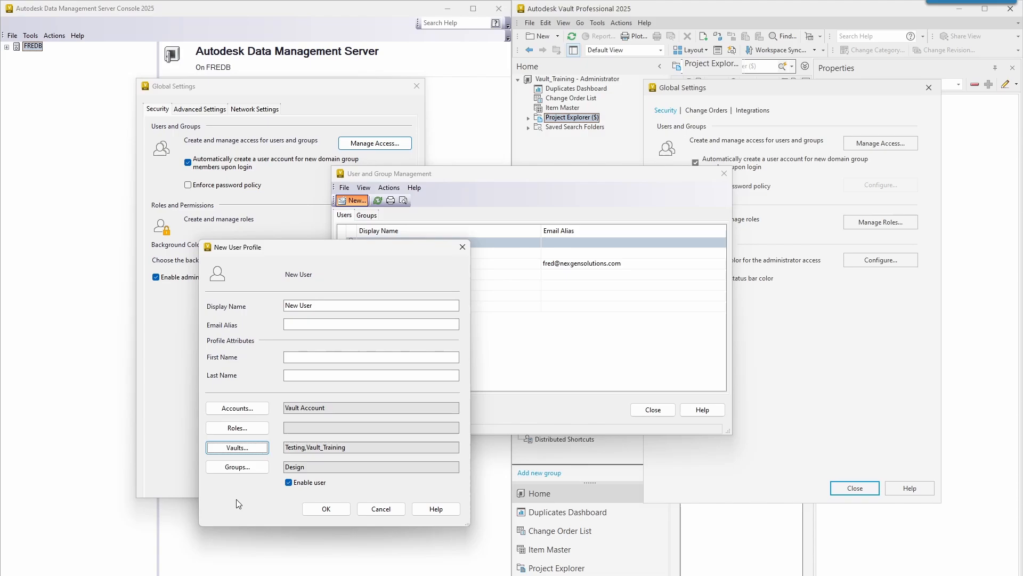
{"action": "left_click", "coordinate": [326, 509]}
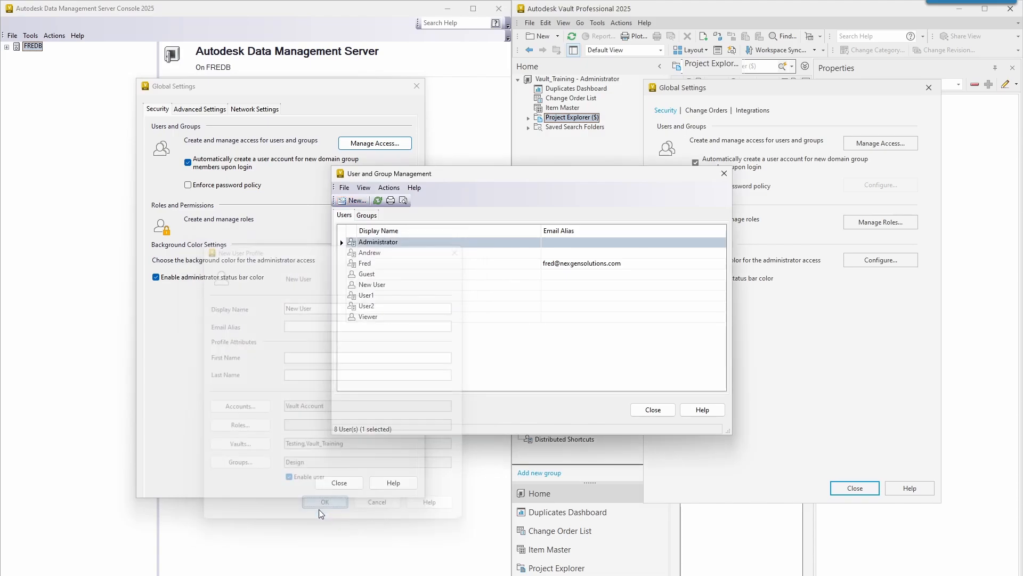
{"action": "left_click", "coordinate": [324, 503]}
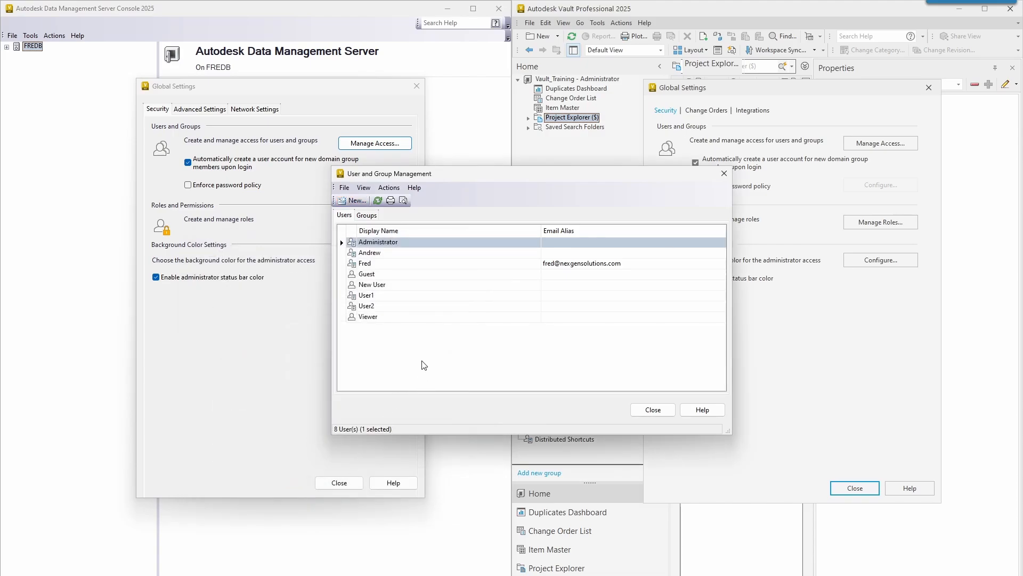
{"action": "mouse_move", "coordinate": [398, 337]}
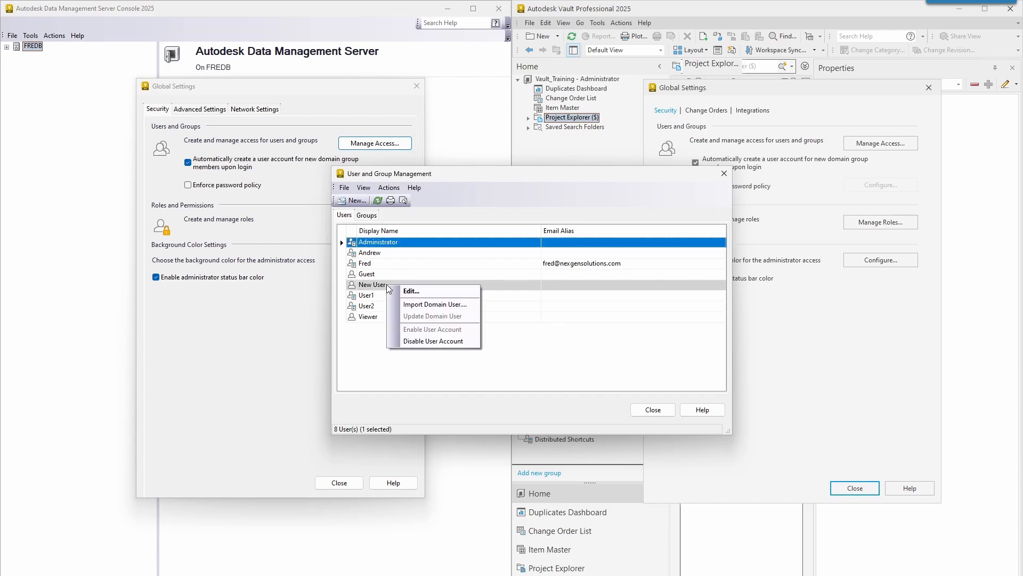
{"action": "mouse_move", "coordinate": [433, 341]}
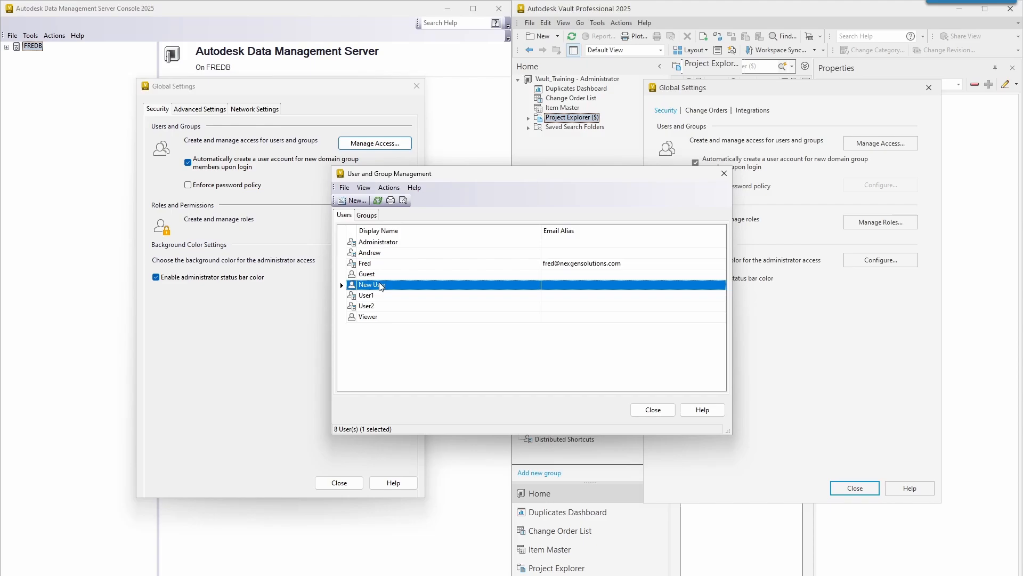
{"action": "double_click", "coordinate": [369, 284]}
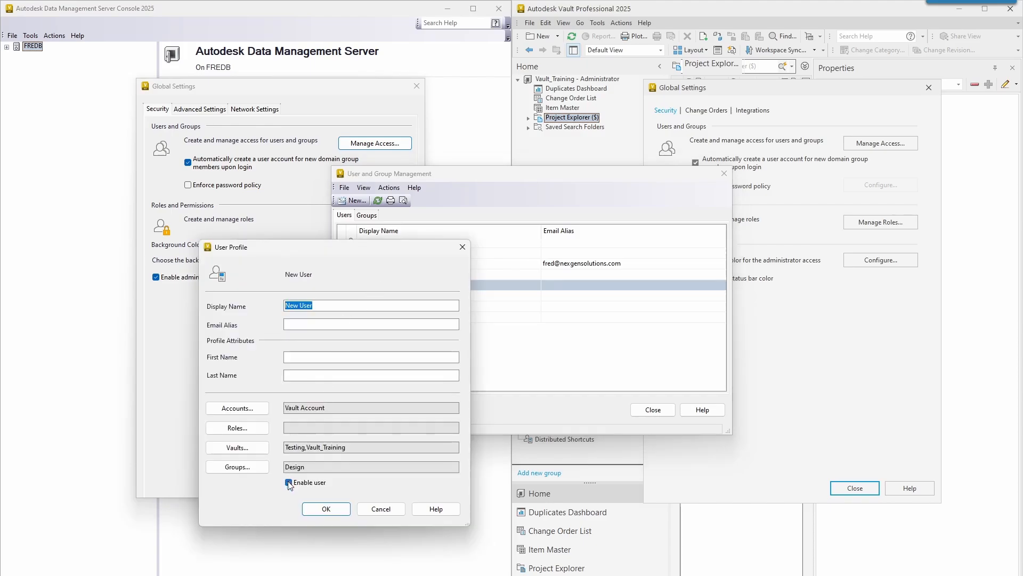
{"action": "left_click", "coordinate": [326, 509]}
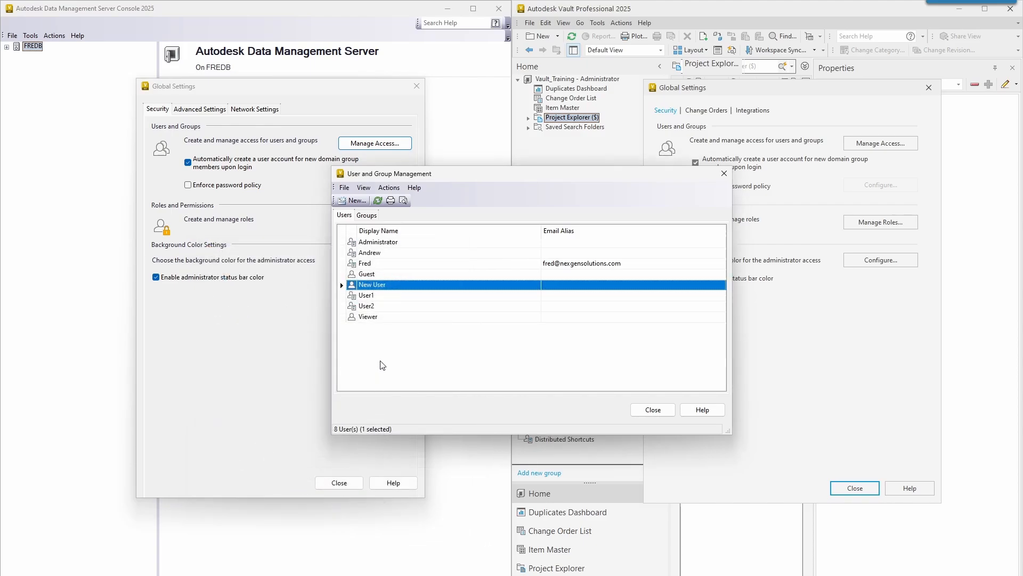
{"action": "mouse_move", "coordinate": [435, 345]}
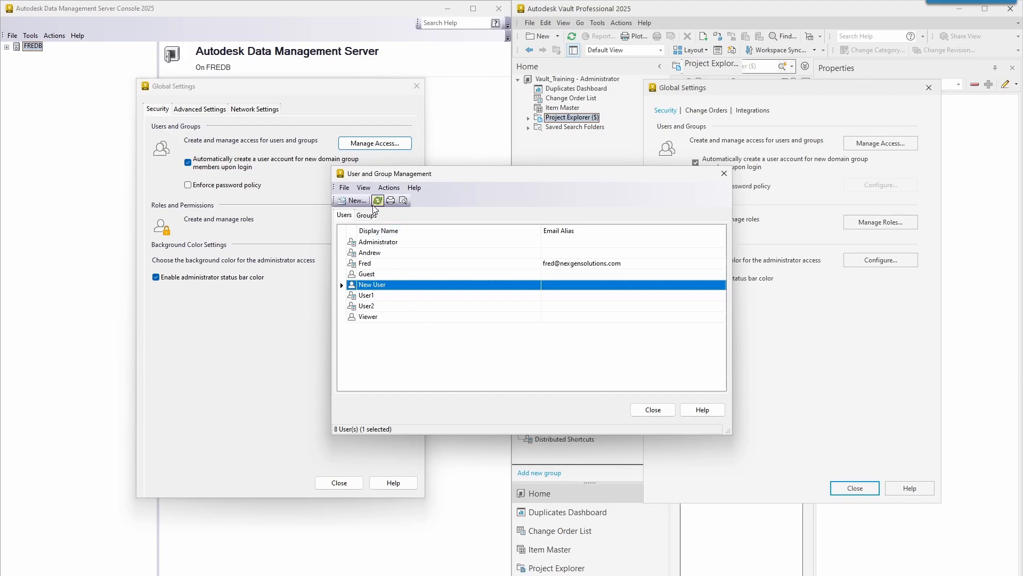
{"action": "left_click", "coordinate": [344, 188]}
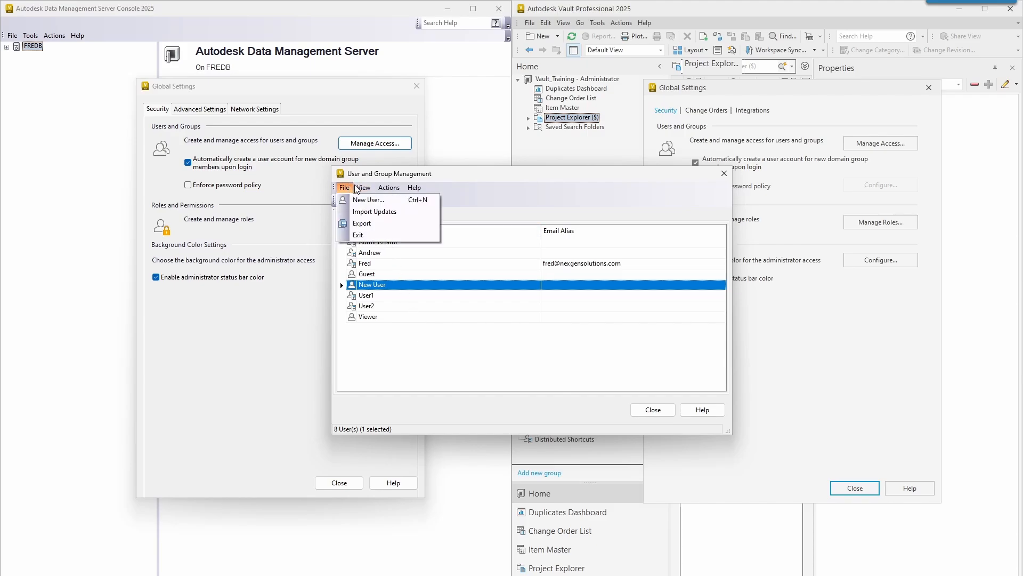
{"action": "left_click", "coordinate": [363, 187]}
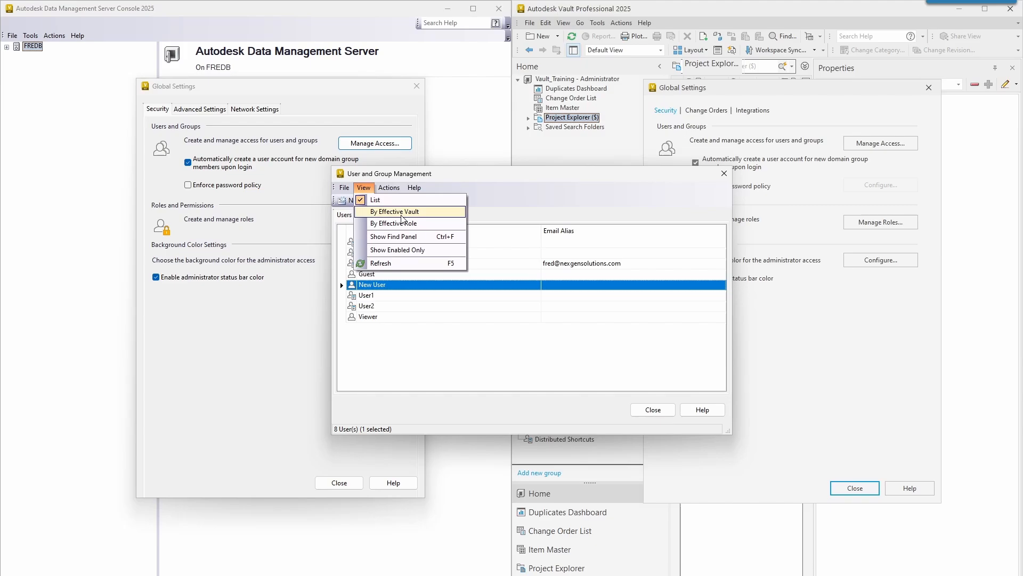
{"action": "mouse_move", "coordinate": [431, 216]}
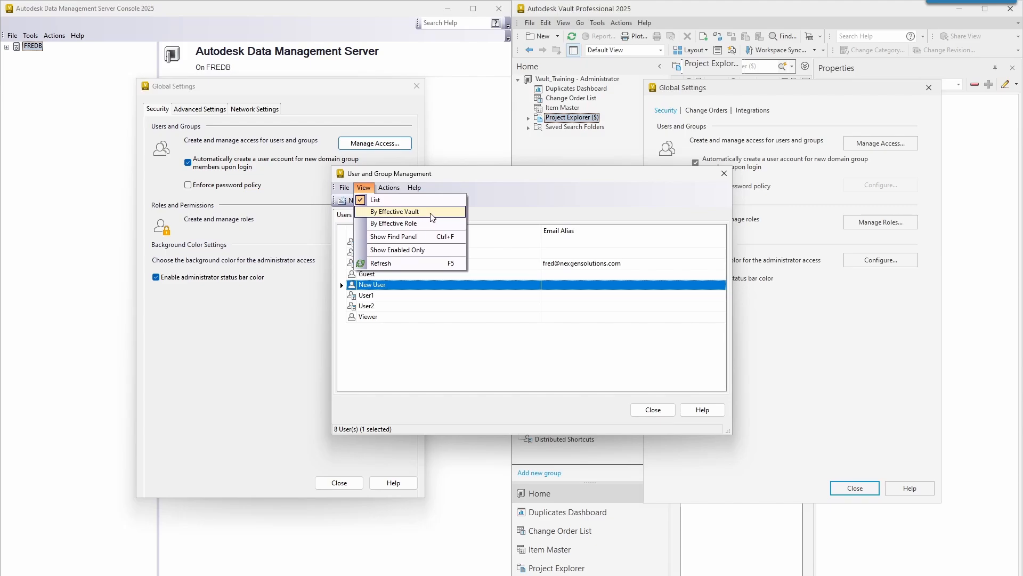
{"action": "left_click", "coordinate": [394, 211]}
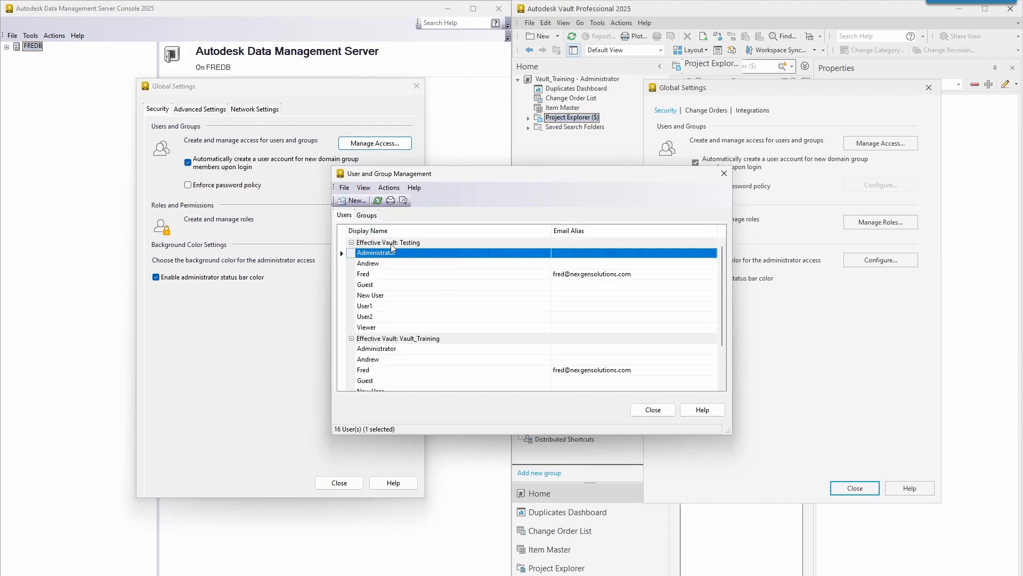
{"action": "scroll", "scroll_direction": "down", "scroll_amount": 3}
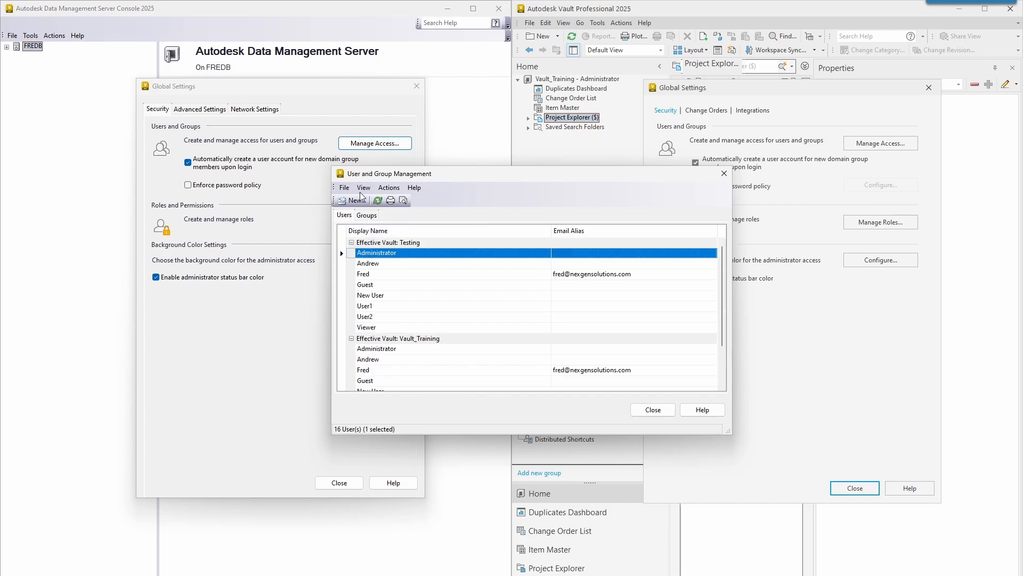
{"action": "left_click", "coordinate": [364, 187]}
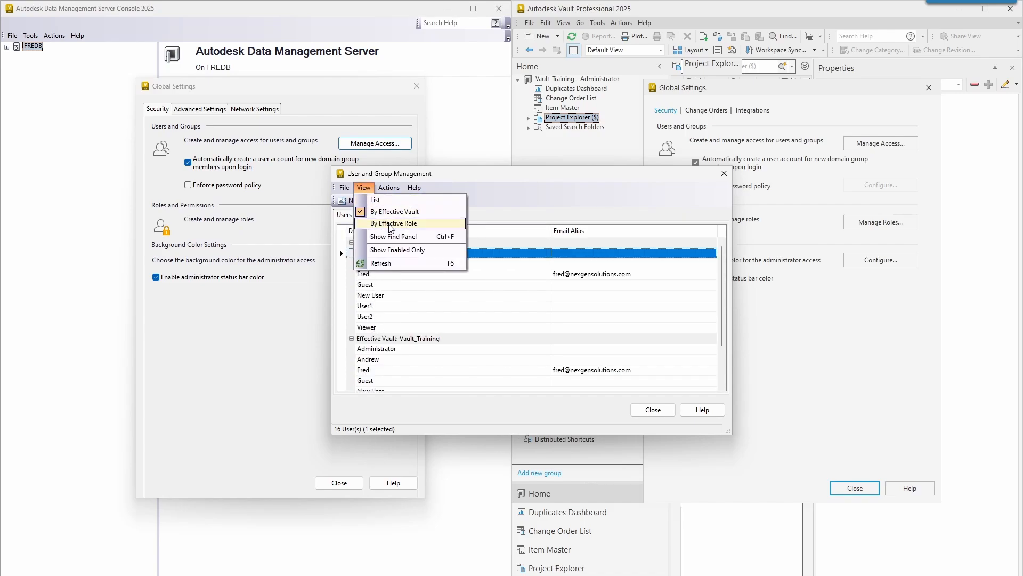
{"action": "left_click", "coordinate": [394, 223]}
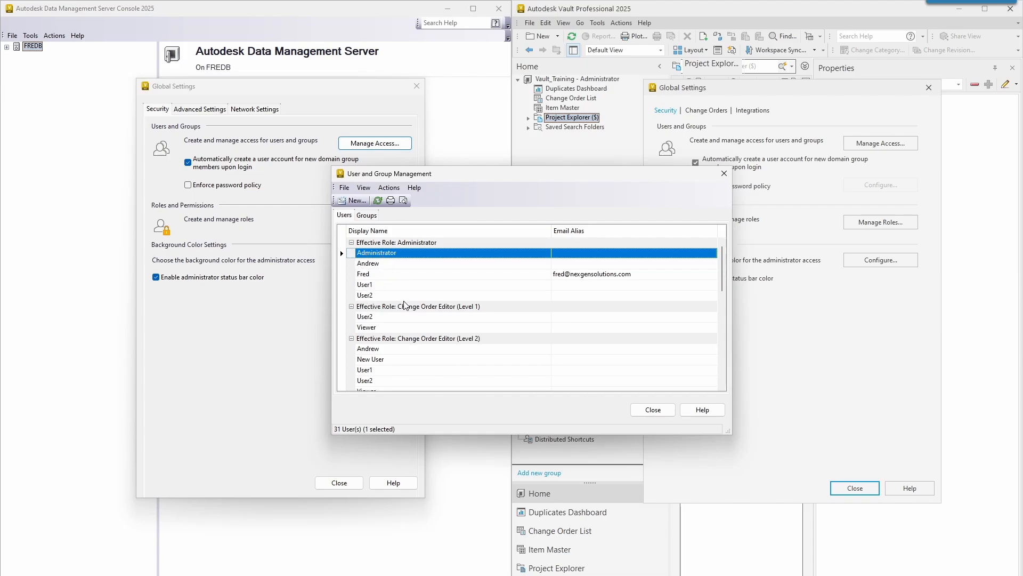
{"action": "mouse_move", "coordinate": [440, 317]}
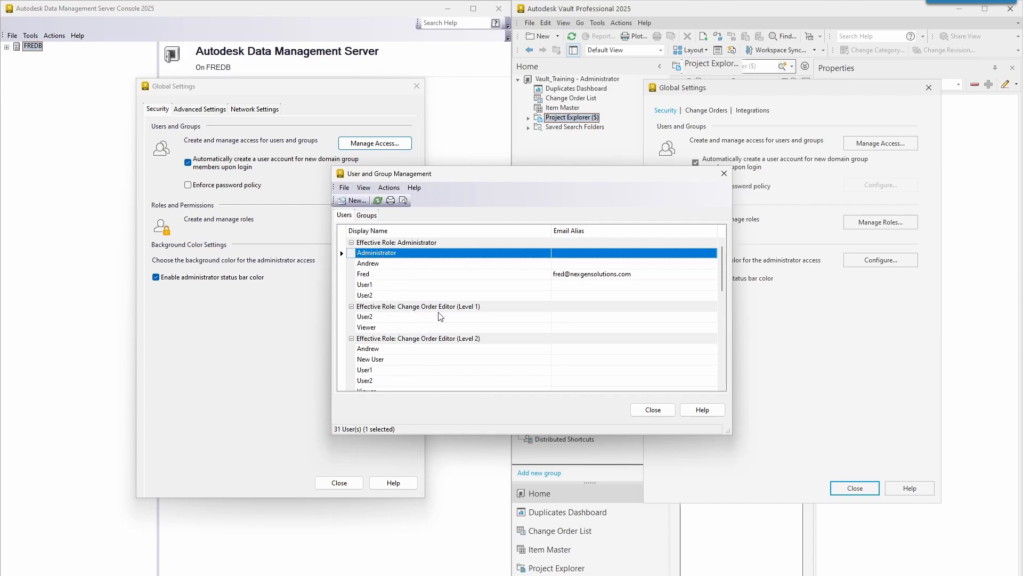
{"action": "mouse_move", "coordinate": [383, 262]}
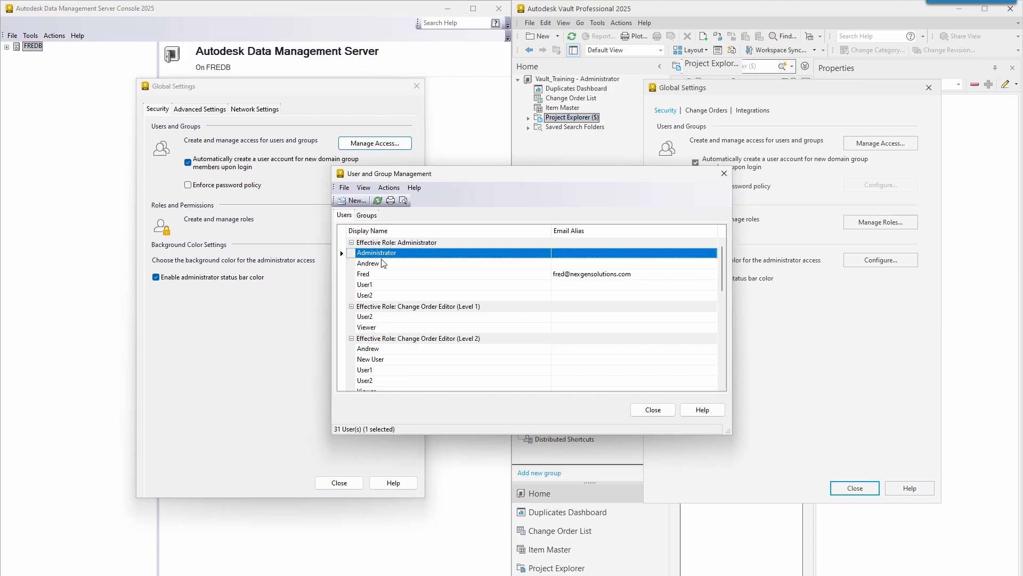
{"action": "left_click", "coordinate": [364, 187]}
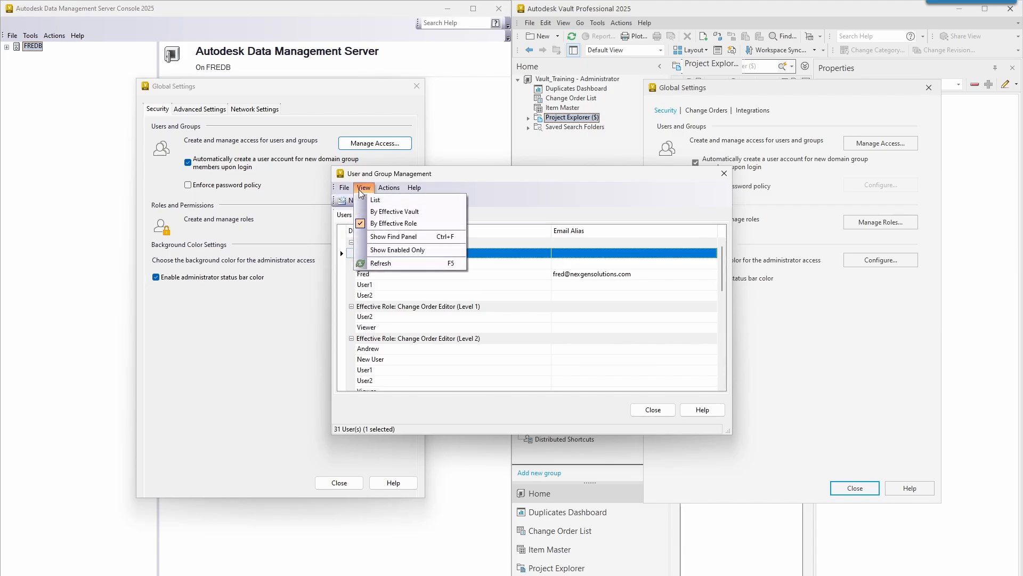
{"action": "left_click", "coordinate": [375, 200]}
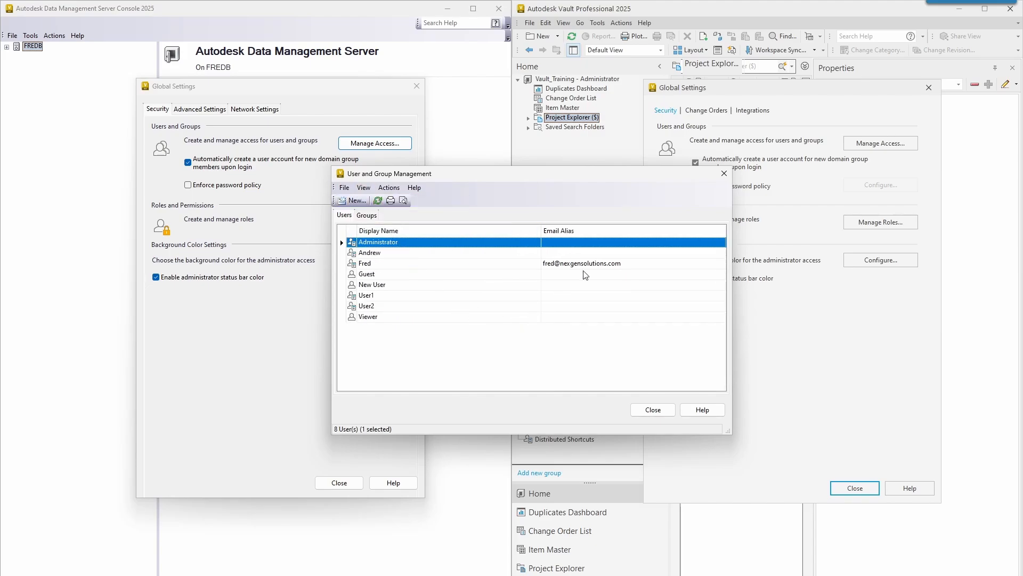
Through Customize View, add the Assigned Groups user field to the user list columns.
{"action": "right_click", "coordinate": [558, 230]}
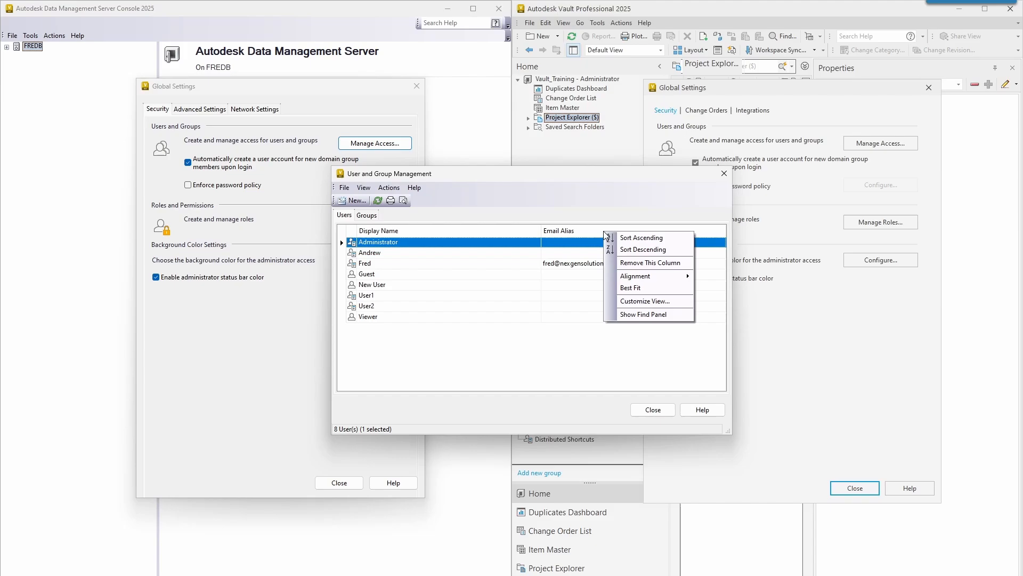
{"action": "mouse_move", "coordinate": [502, 234]}
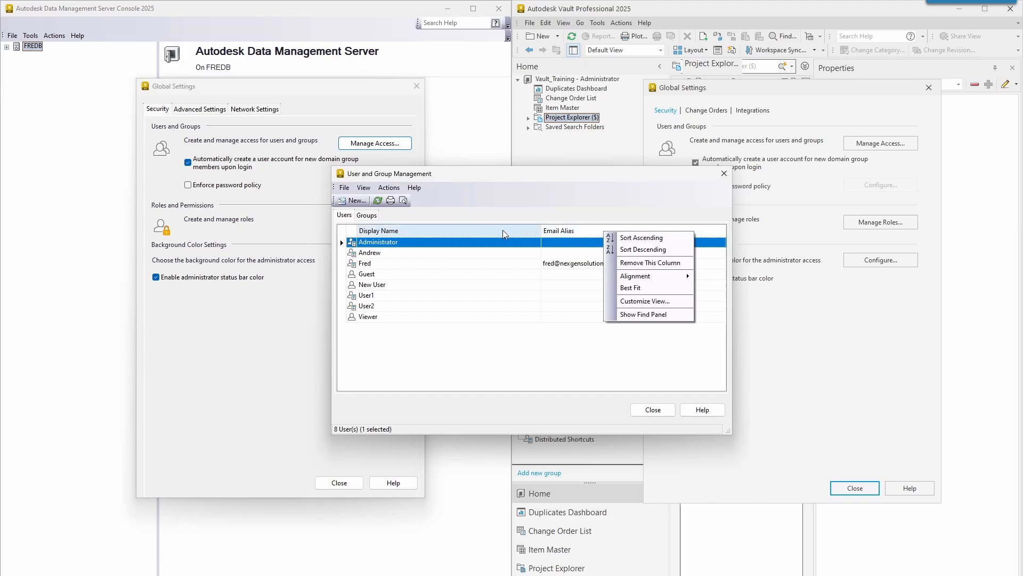
{"action": "mouse_move", "coordinate": [602, 283]}
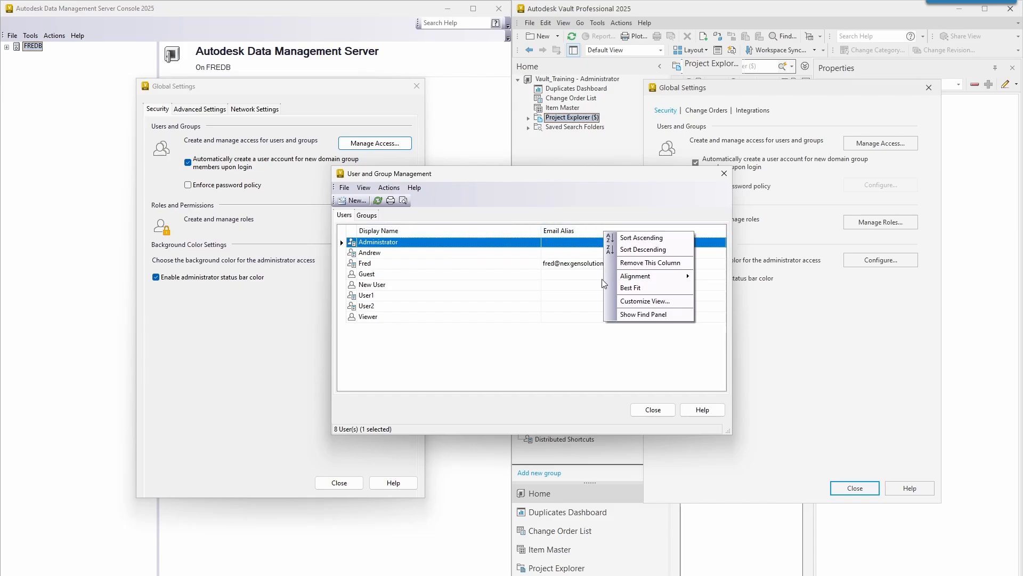
{"action": "left_click", "coordinate": [645, 301]}
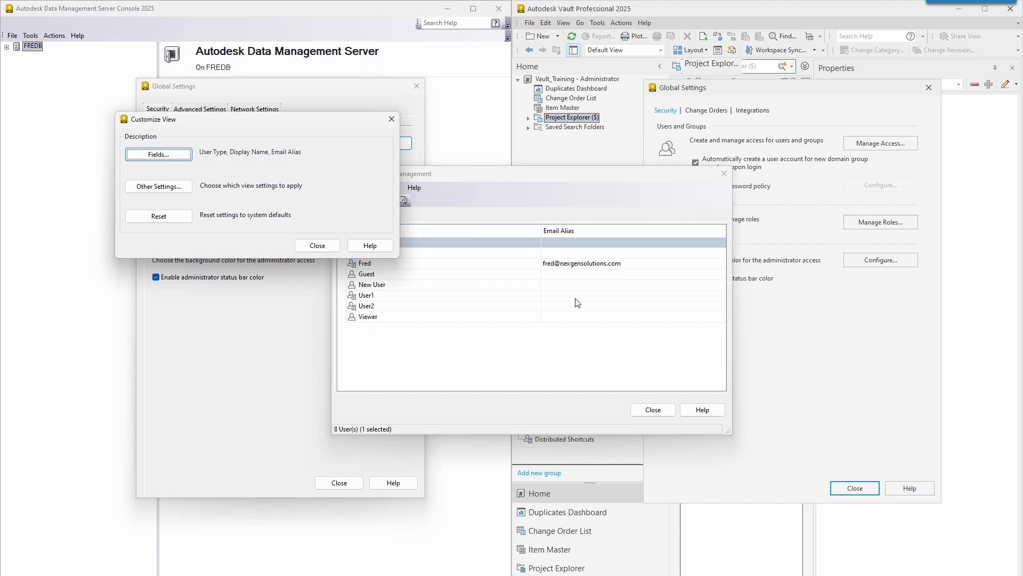
{"action": "mouse_move", "coordinate": [199, 128]}
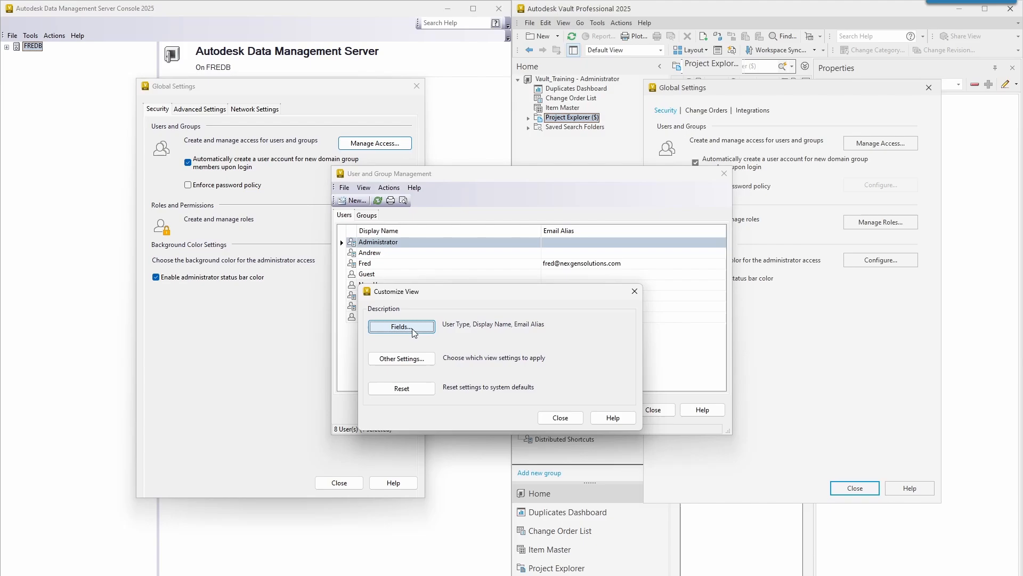
{"action": "left_click", "coordinate": [401, 326]}
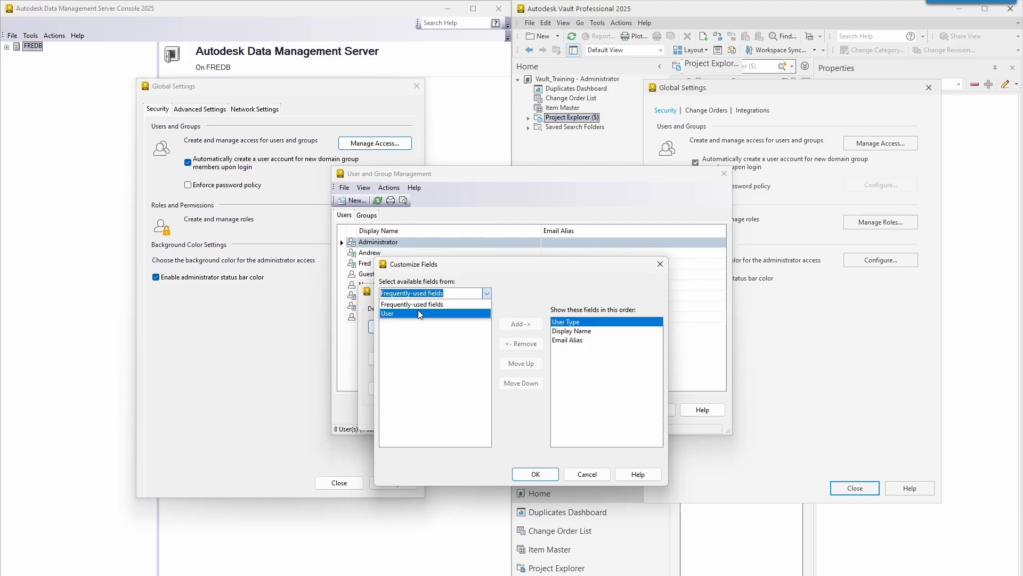
{"action": "left_click", "coordinate": [387, 313]}
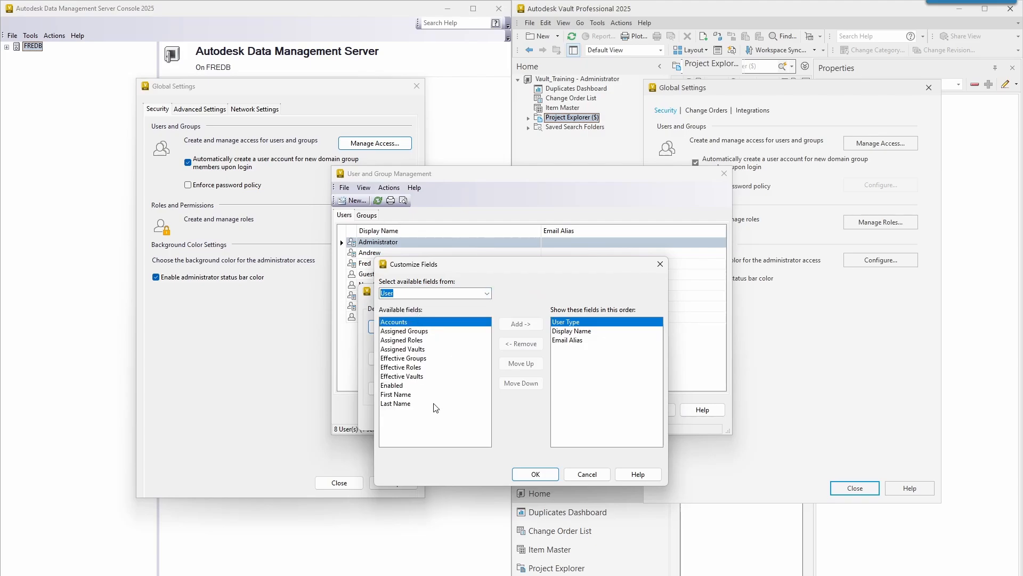
{"action": "left_click", "coordinate": [520, 324]}
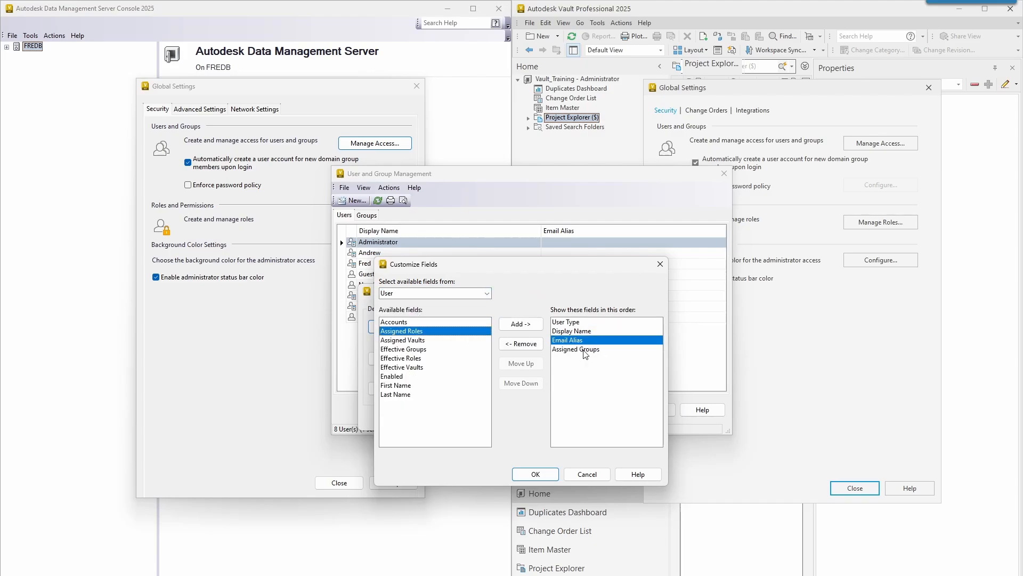
{"action": "left_click", "coordinate": [535, 473]}
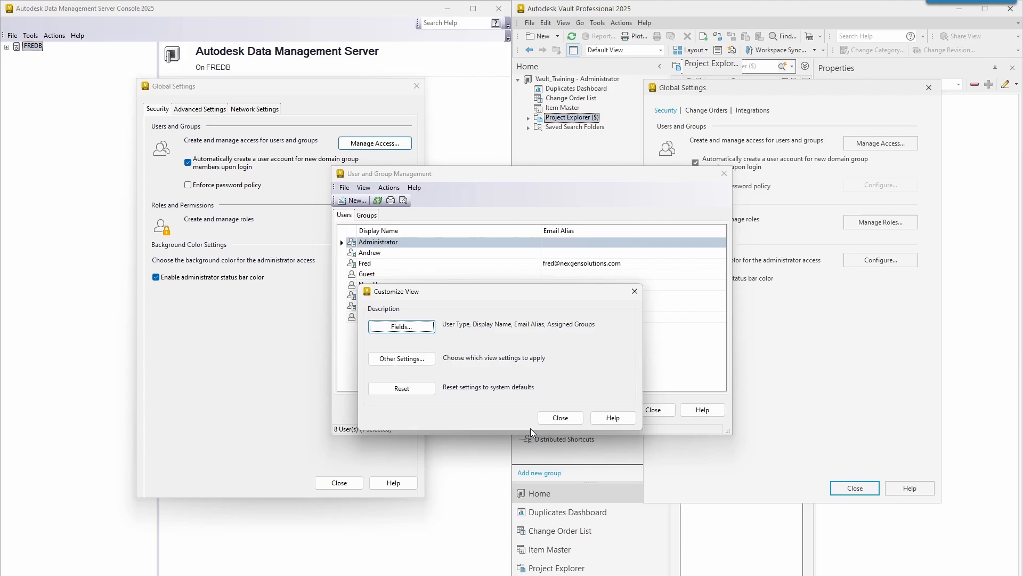
Apply the customized view and check the Guest and User2 assigned groups.
{"action": "left_click", "coordinate": [559, 416]}
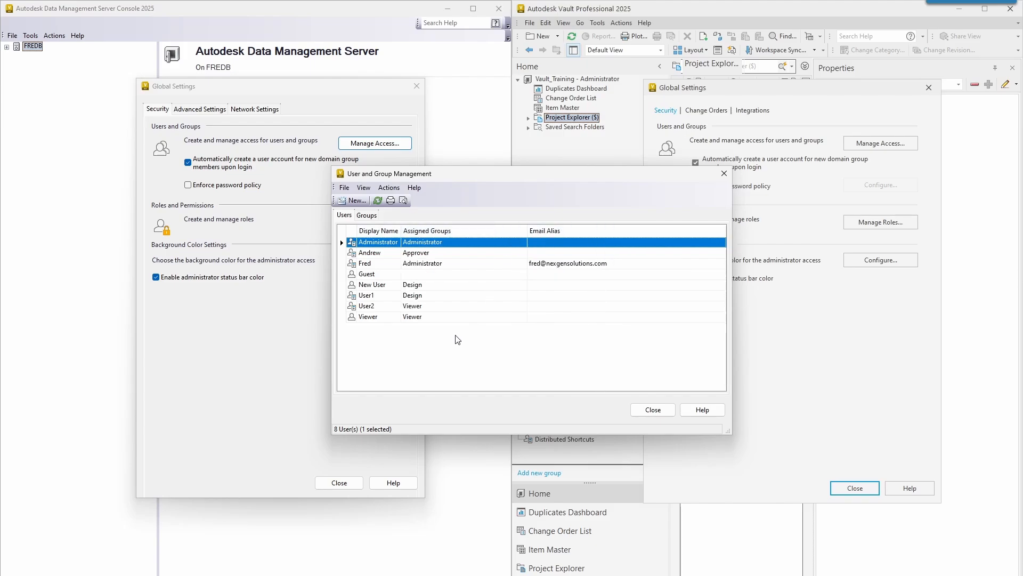
{"action": "mouse_move", "coordinate": [400, 242]}
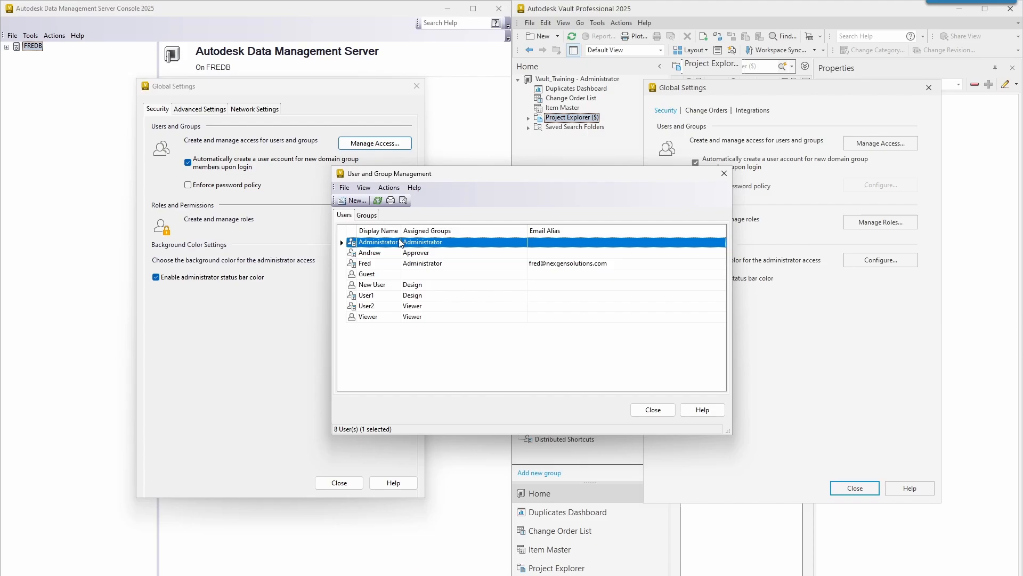
{"action": "left_click", "coordinate": [366, 274]}
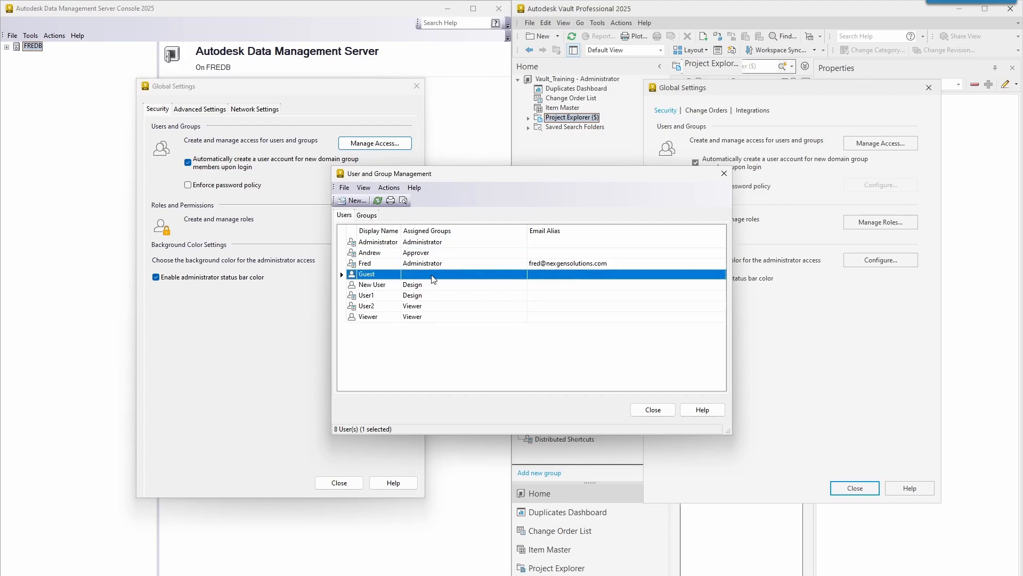
{"action": "mouse_move", "coordinate": [389, 294]}
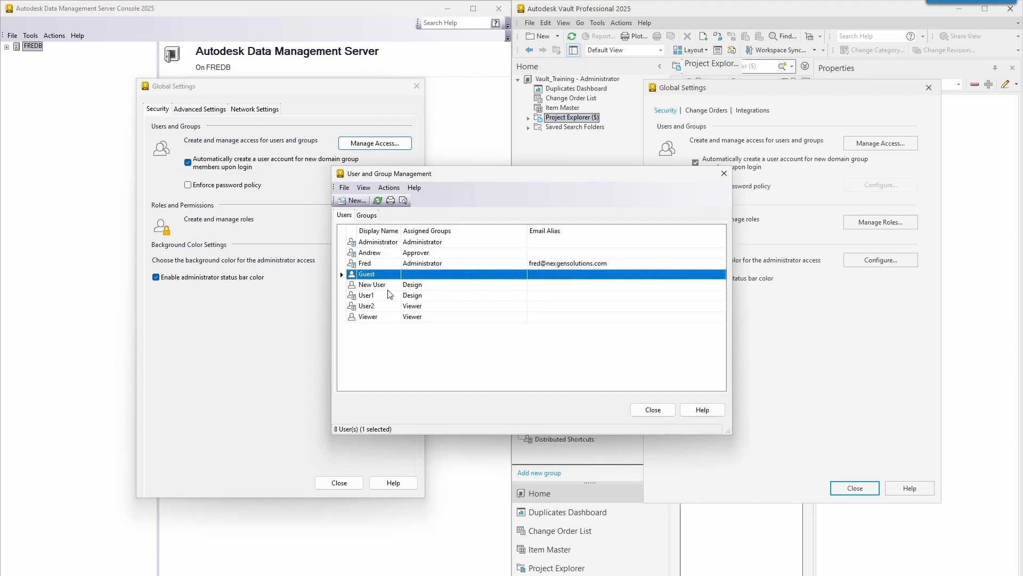
{"action": "left_click", "coordinate": [367, 306]}
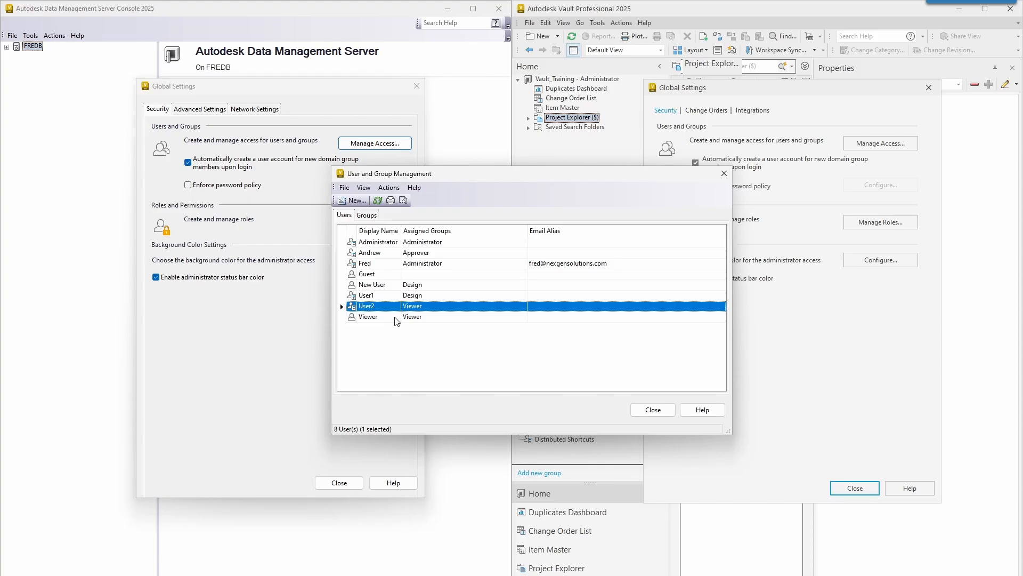